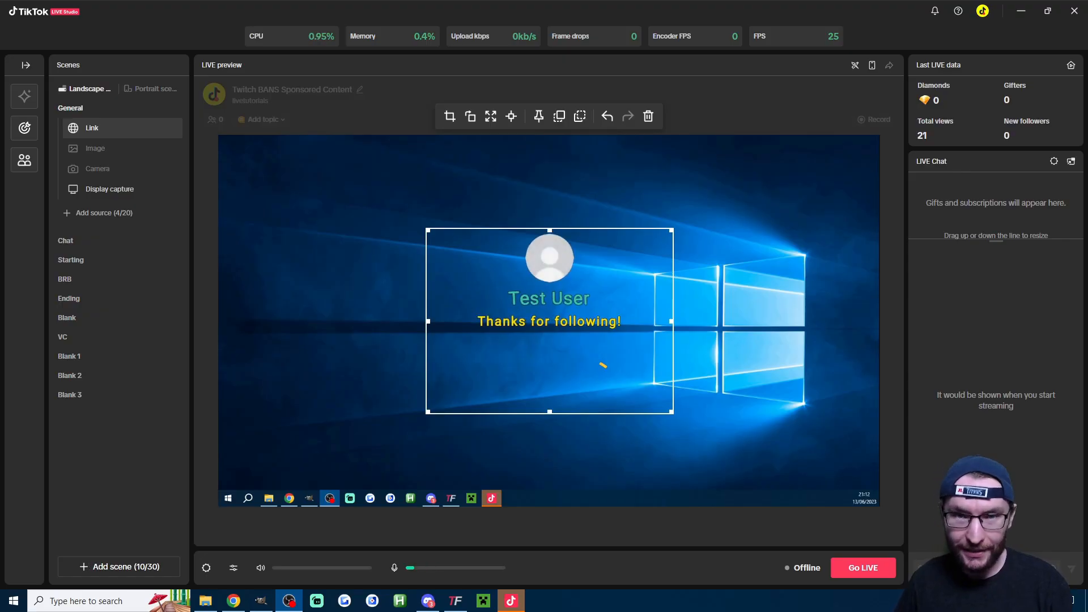
- Switch from TikTok LIVE Studio to TikFinity's setup page
left_click(454, 600)
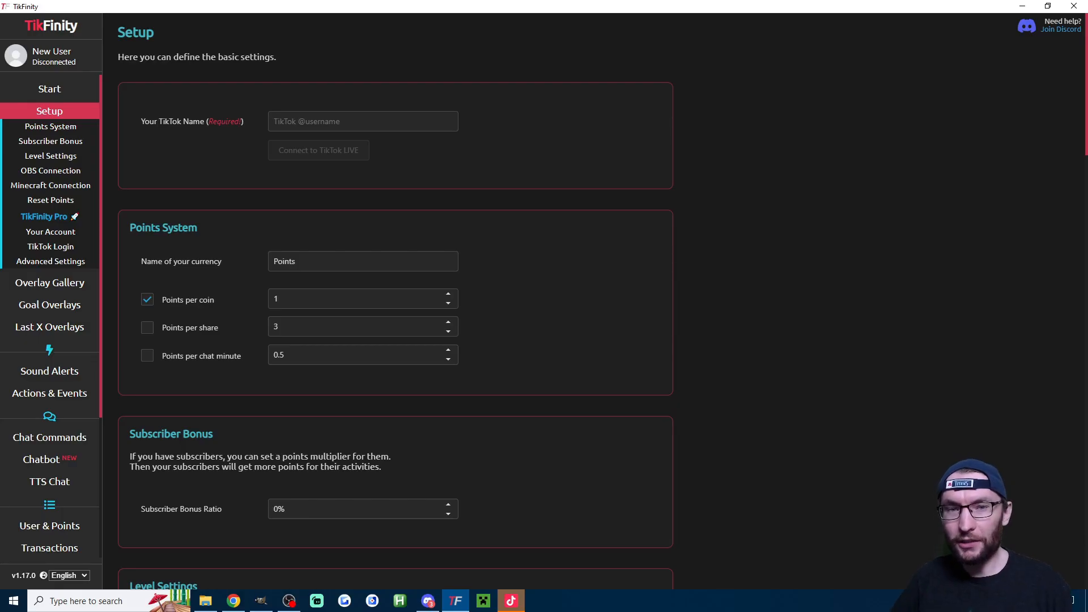
- Enter the TikTok name 'wg_mojo' in setup and go to Actions & Events
left_click(363, 122)
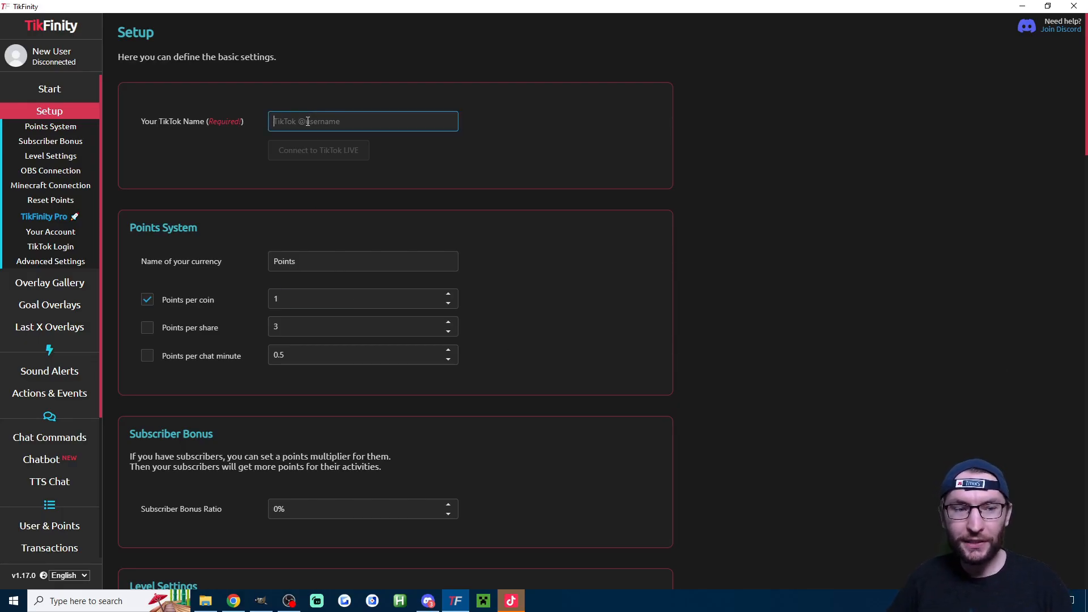
type("wg_mojo")
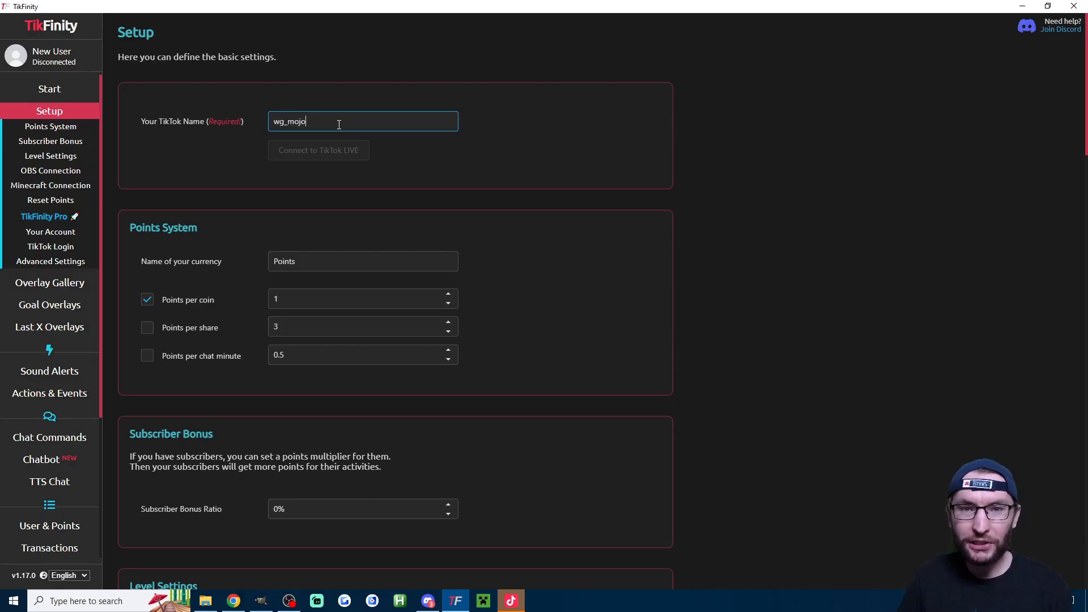
scroll("down", 3)
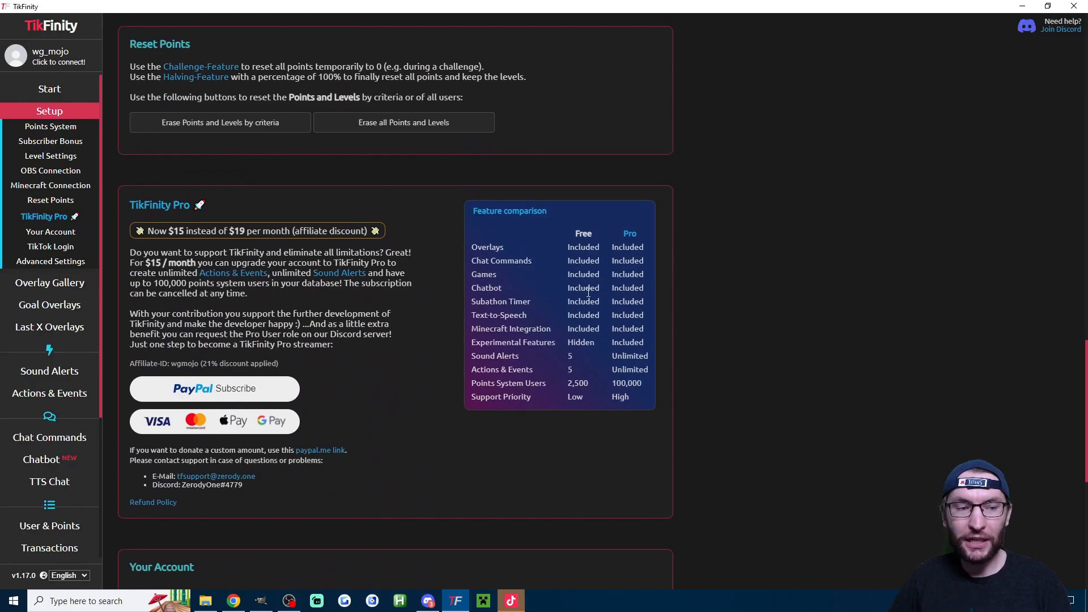
scroll("down", 3)
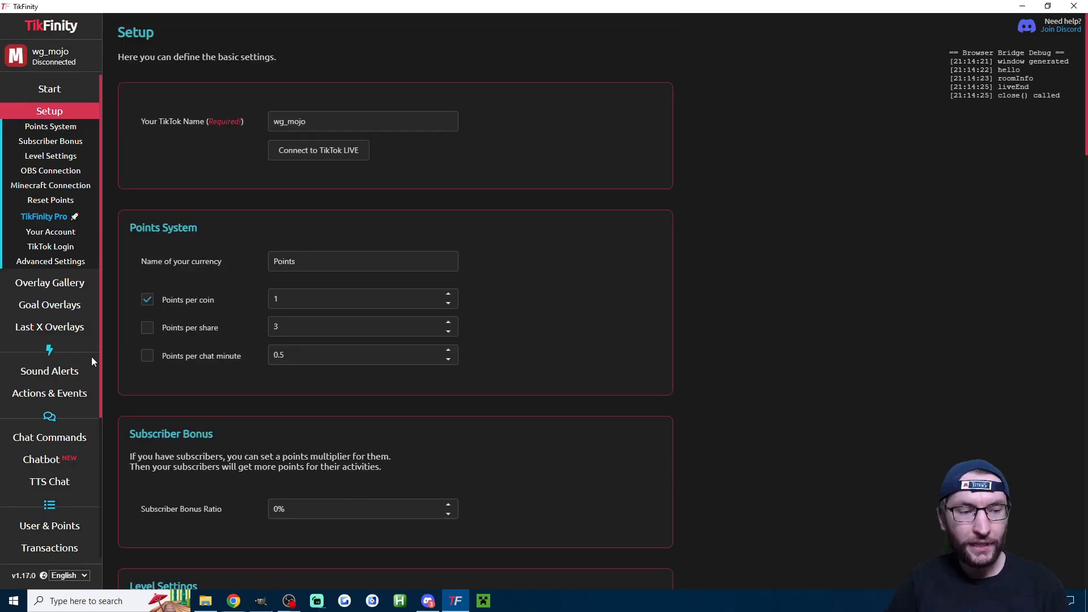
left_click(48, 394)
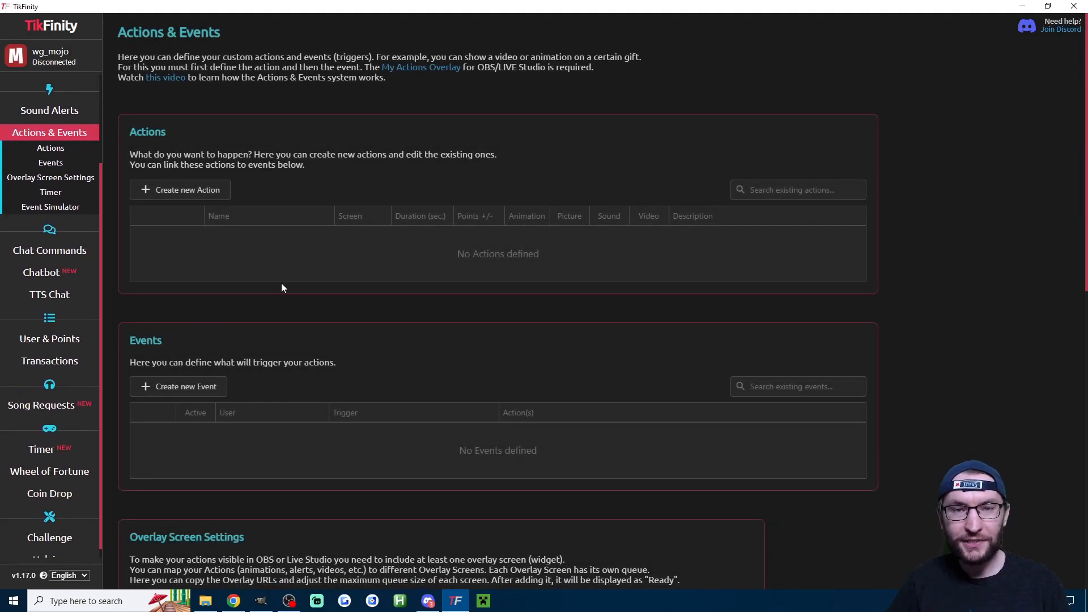
mouse_move(306, 298)
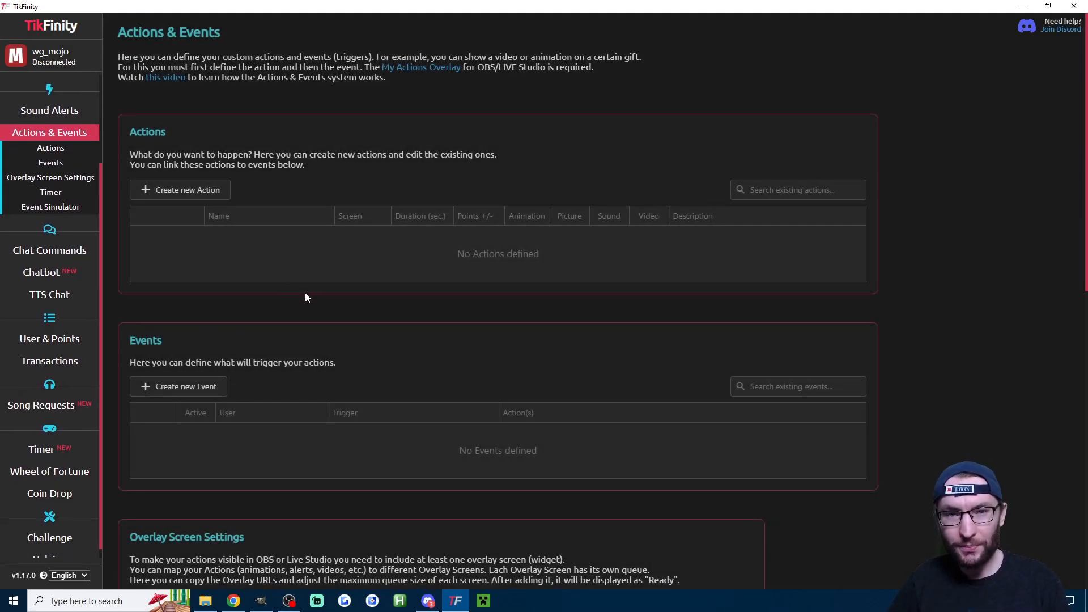
- Create an action named 'New Follower' that shows an animation and a user-and-text alert
left_click(179, 190)
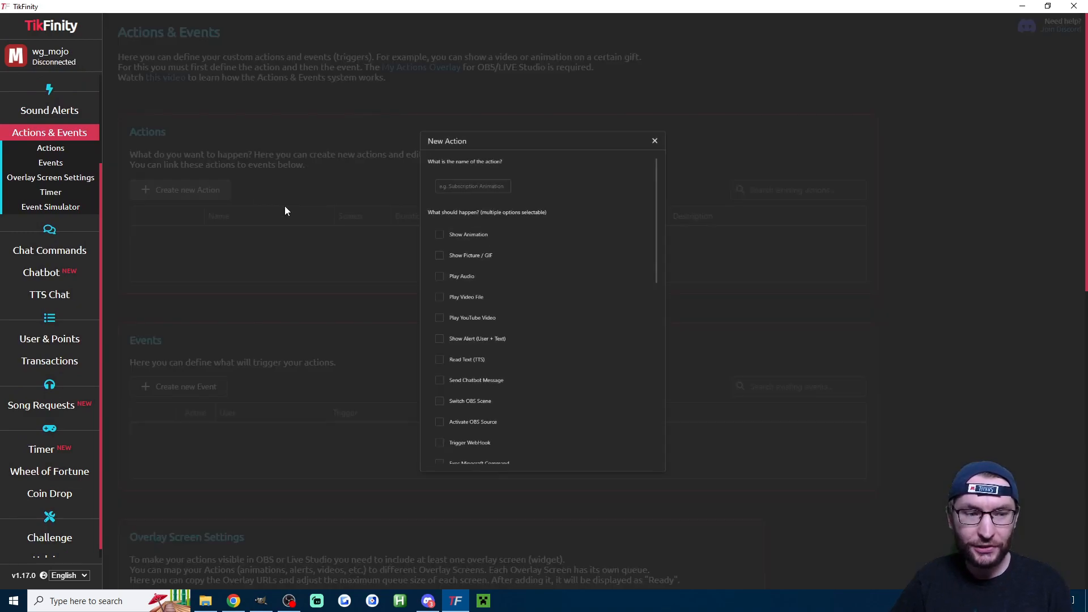
type("New F")
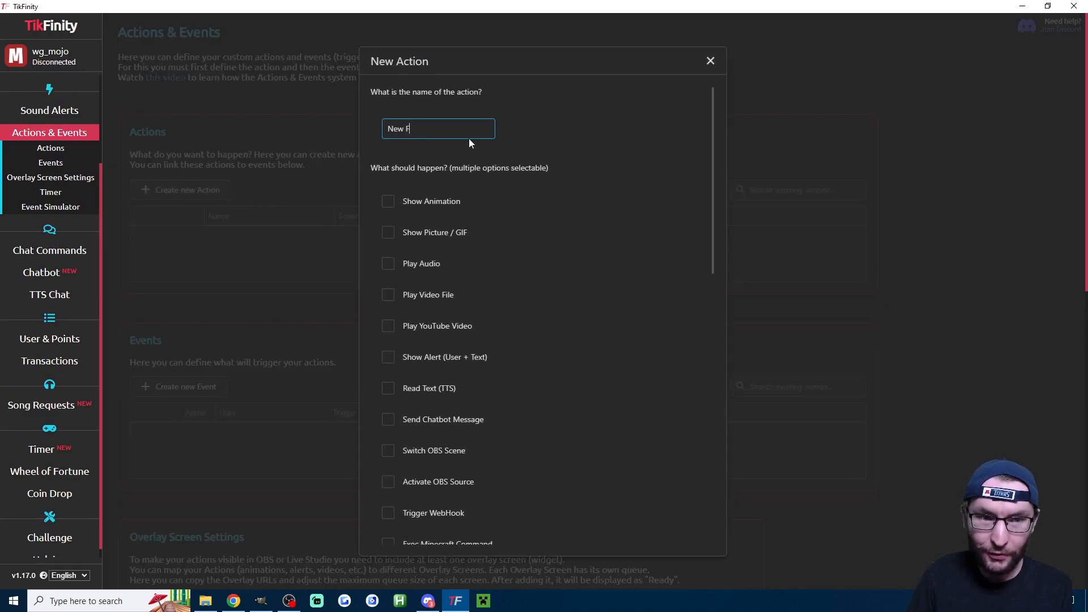
type("ollower")
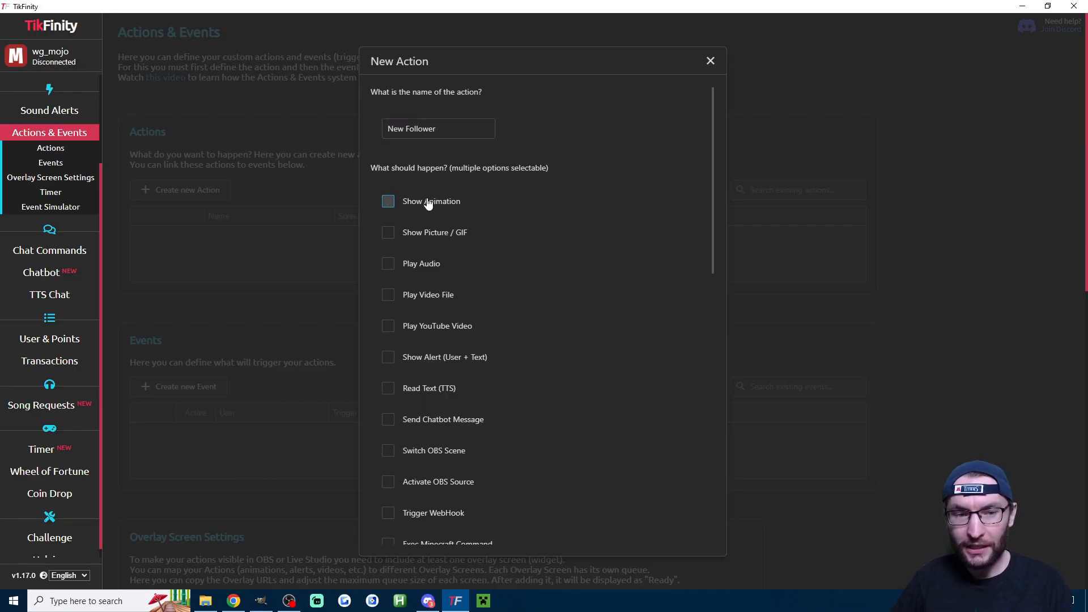
left_click(388, 200)
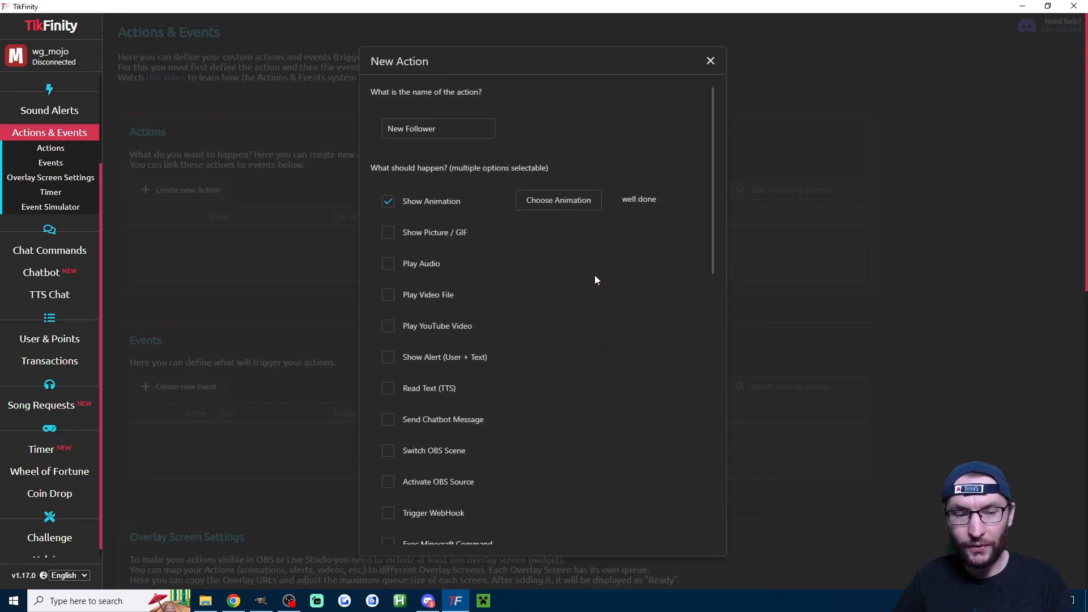
left_click(388, 357)
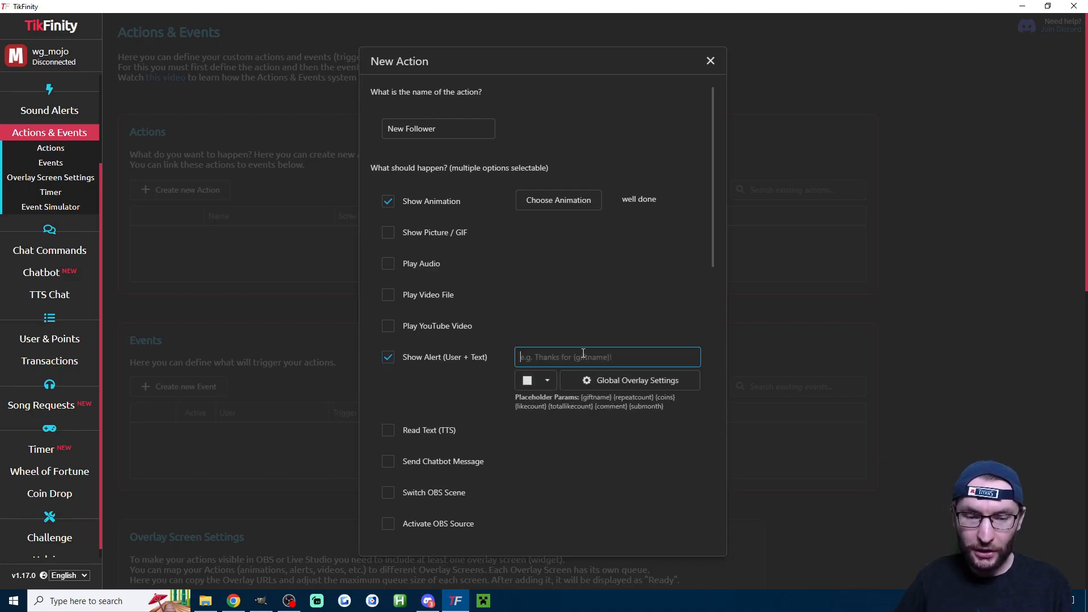
- Set the alert text to 'Thanks for following!' in yellow
type("Thanks f")
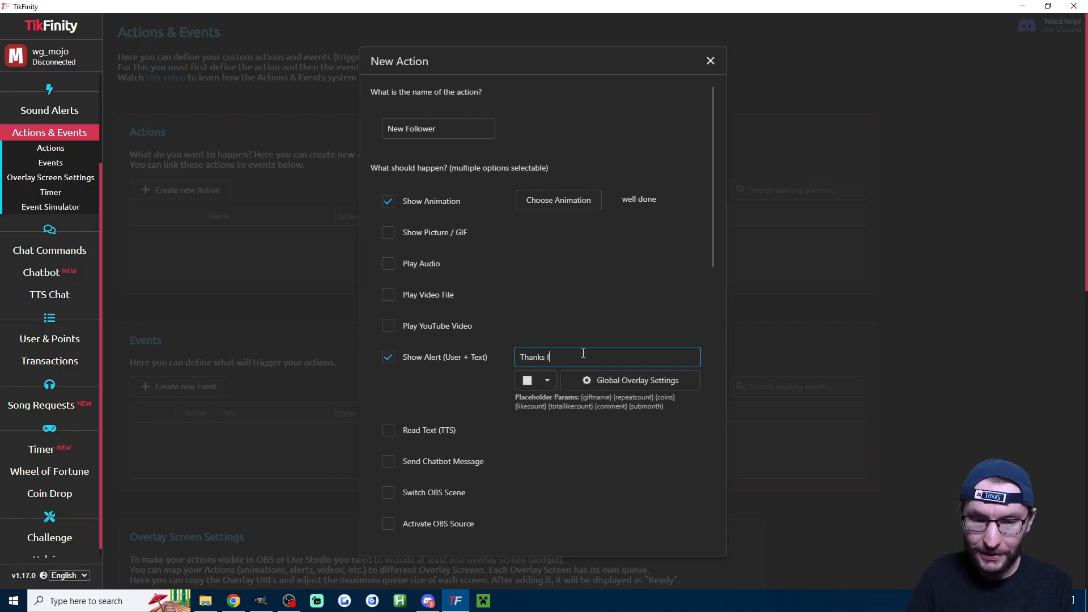
type("or following!")
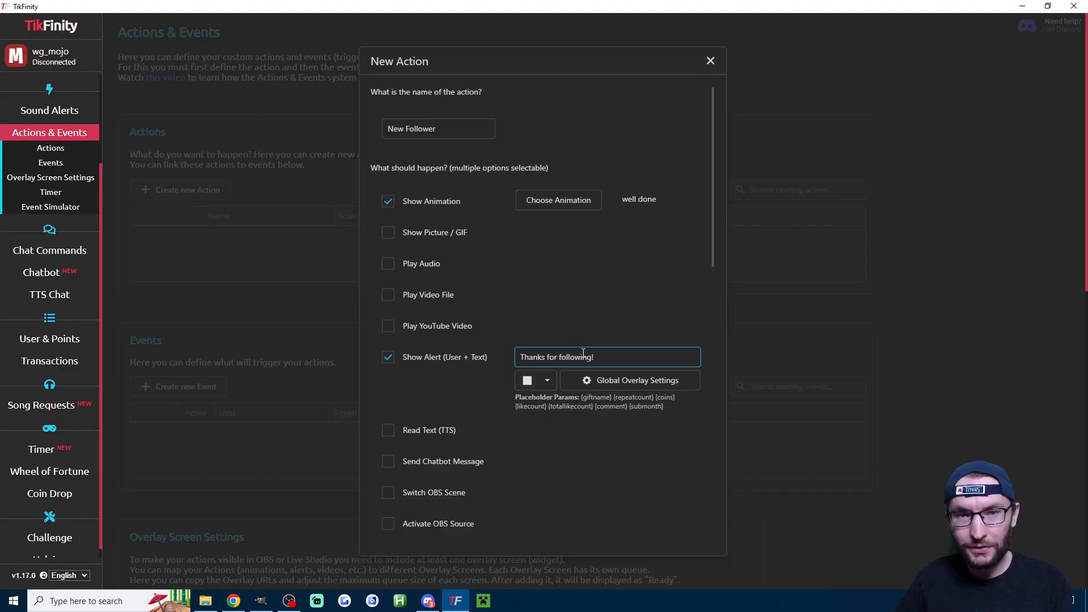
left_click(526, 380)
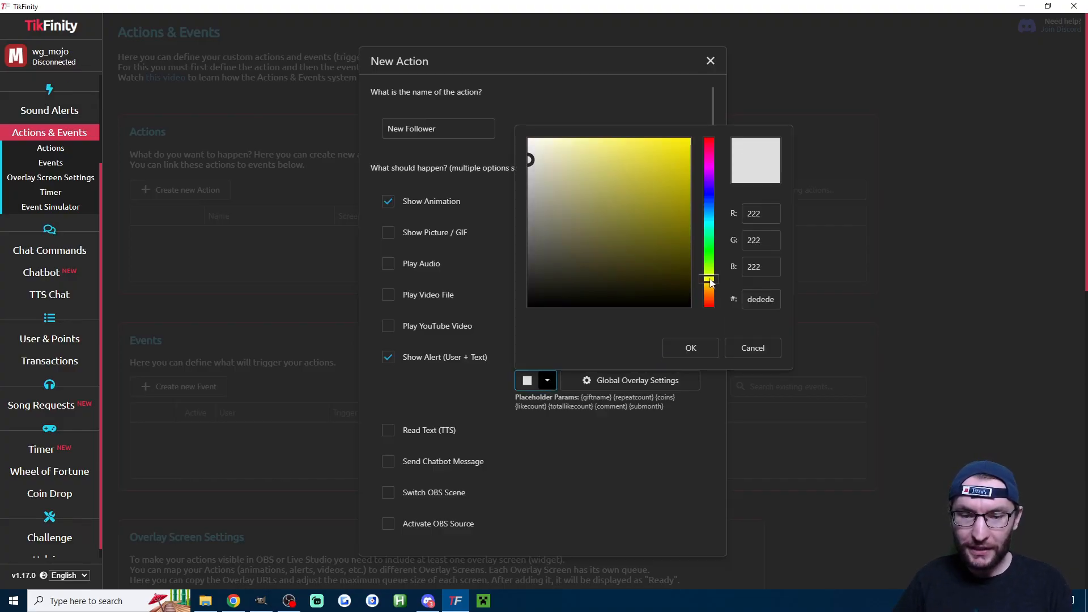
left_click(687, 140)
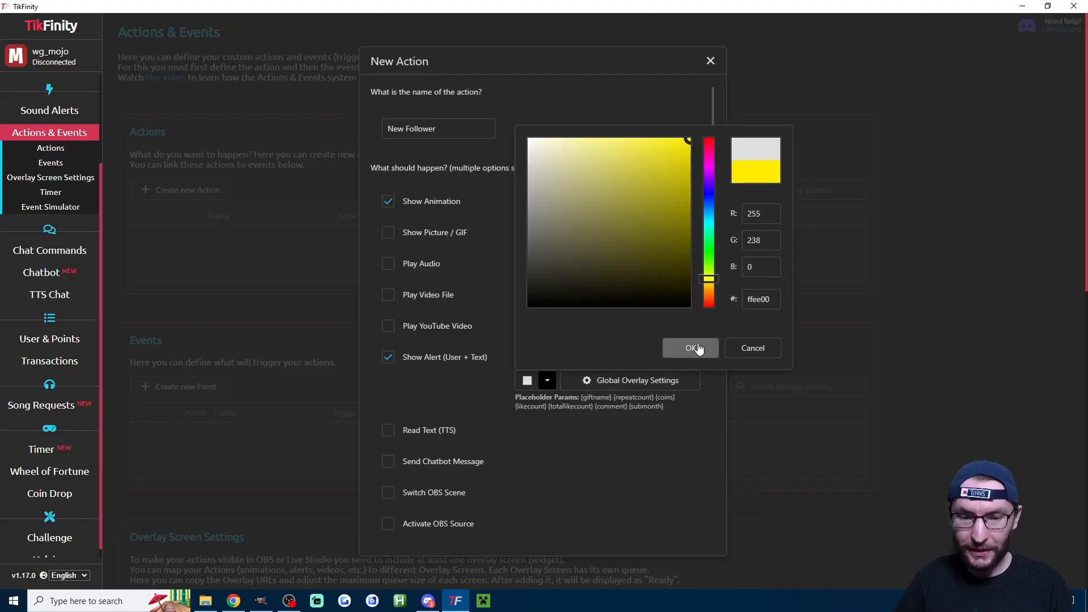
left_click(691, 347)
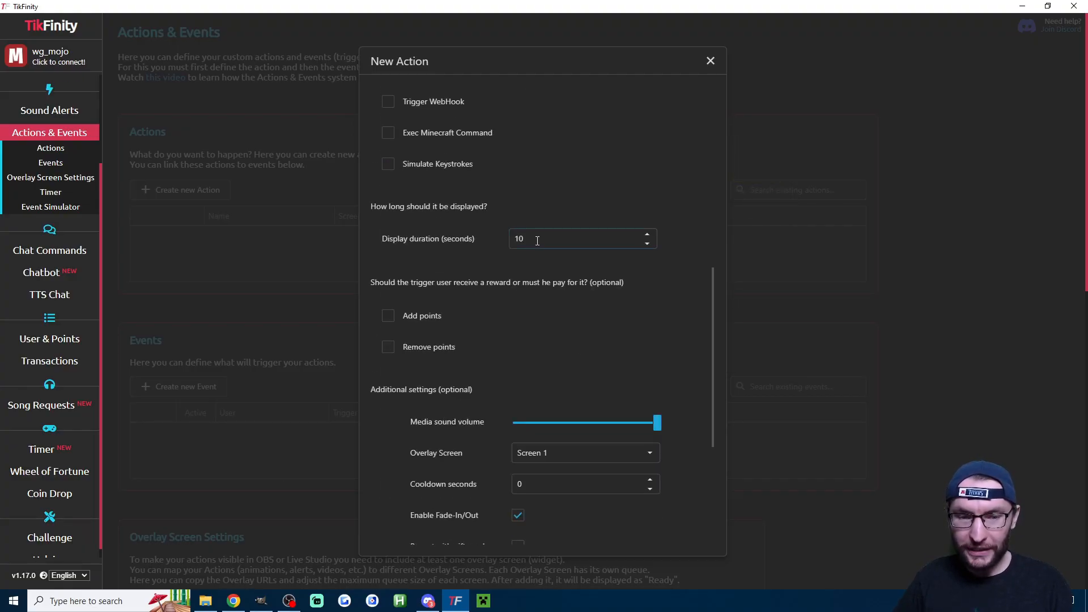
- Save the New Follower action and duplicate it as 'New Follower (Copy 1)'
scroll("down", 3)
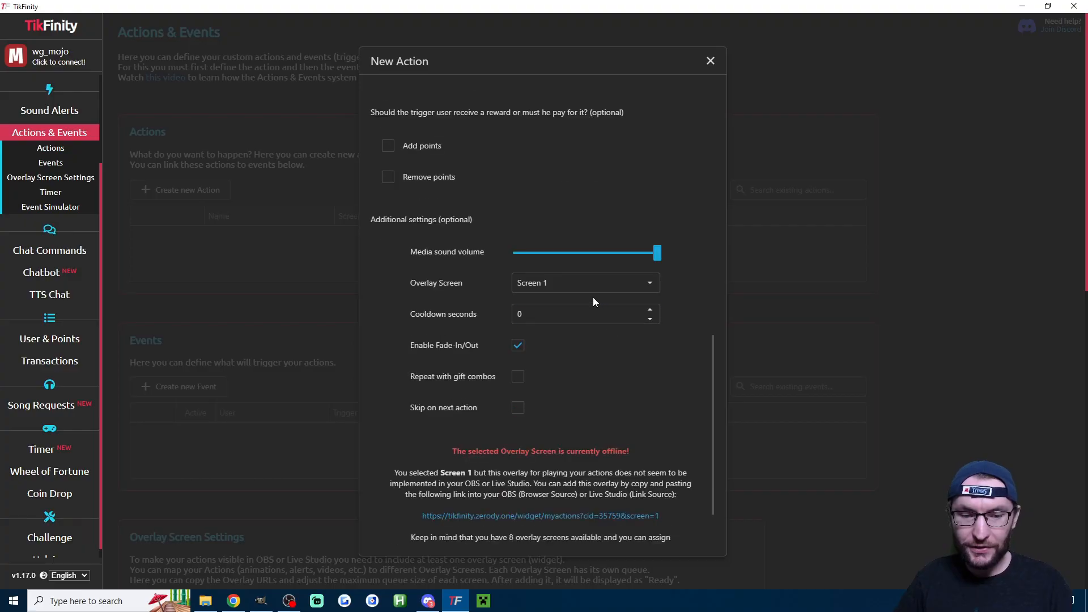
scroll("down", 3)
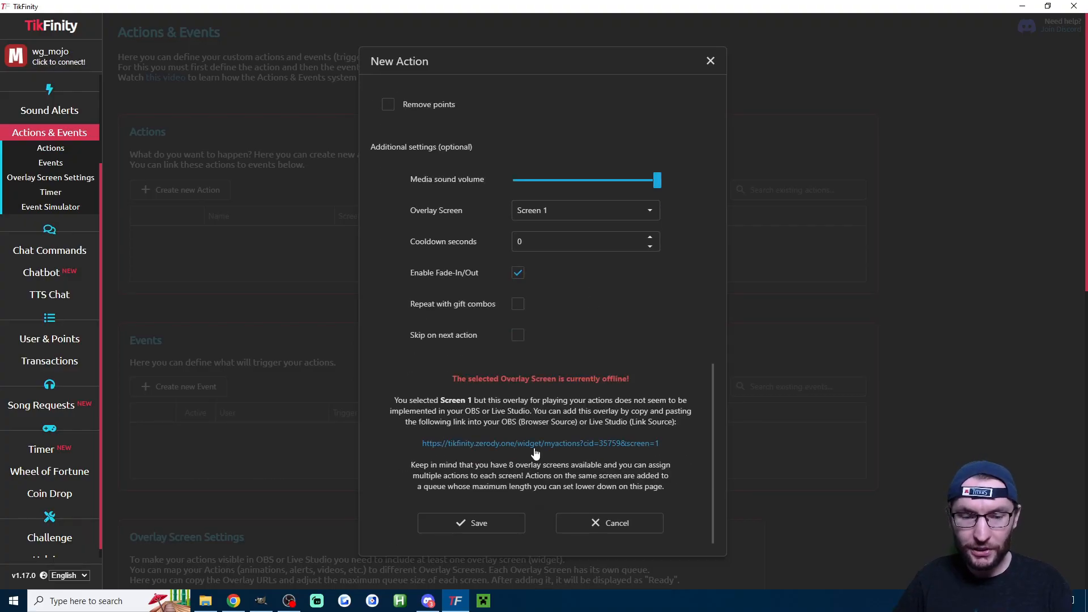
left_click(471, 522)
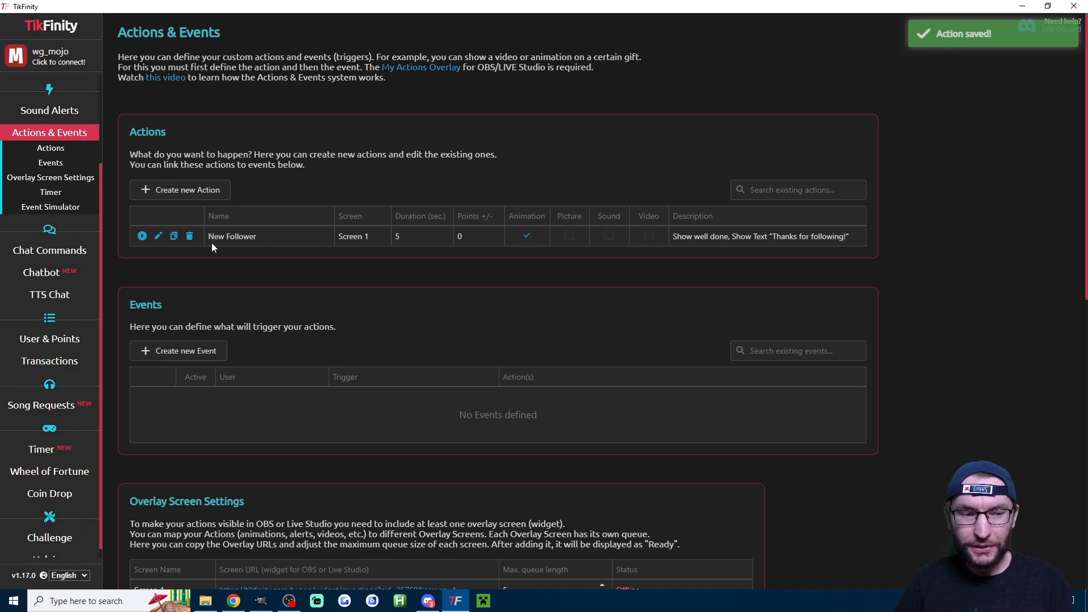
left_click(174, 235)
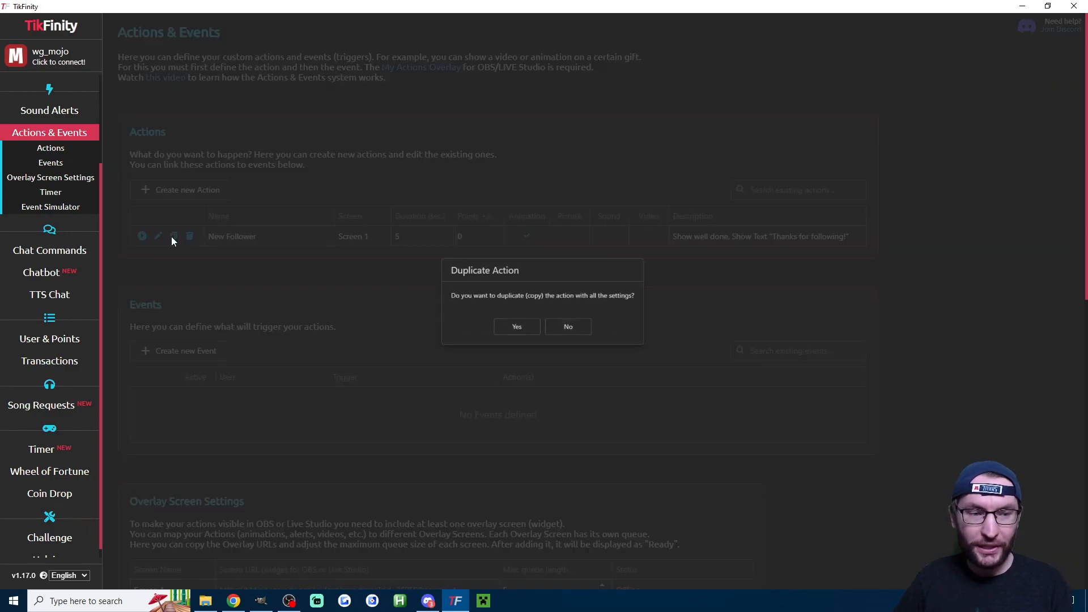
left_click(516, 327)
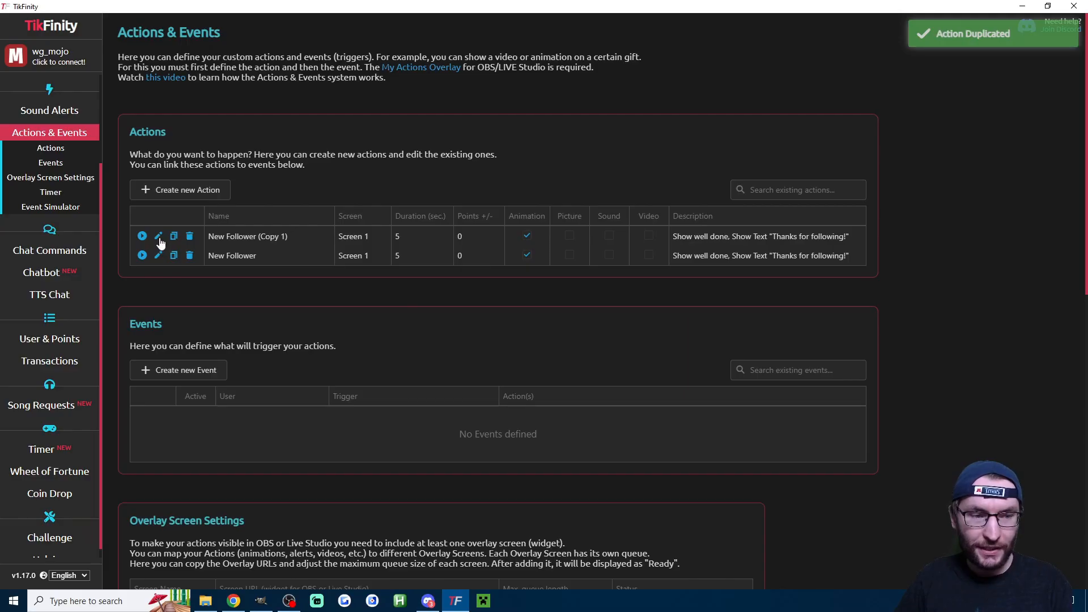
- Rename the copy 'New Sub' with alert 'Thanks for the {submonth} month sub!', then duplicate it
left_click(159, 236)
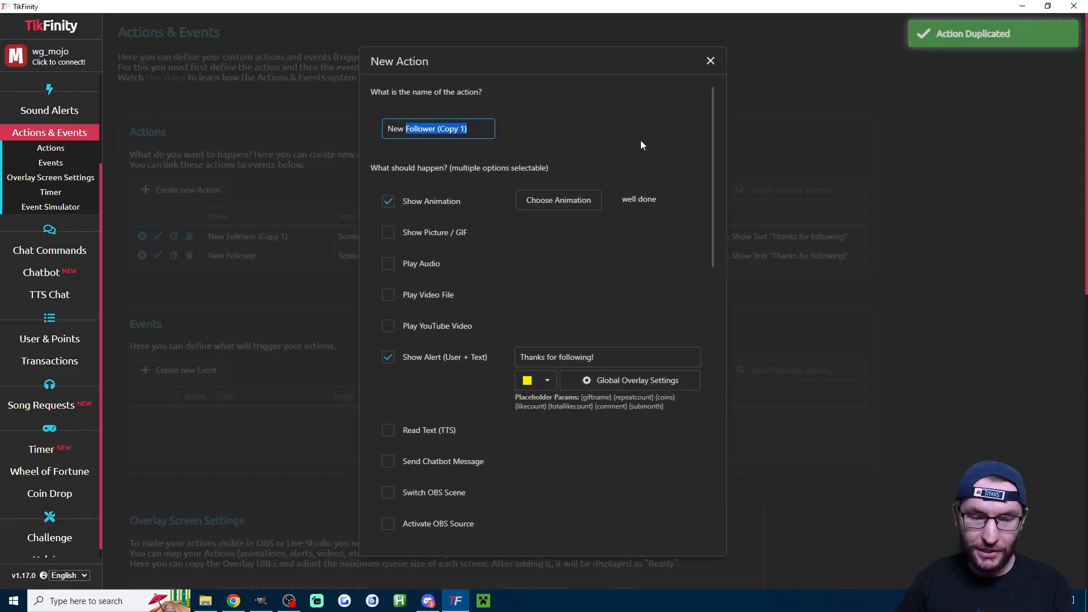
type("New Sub")
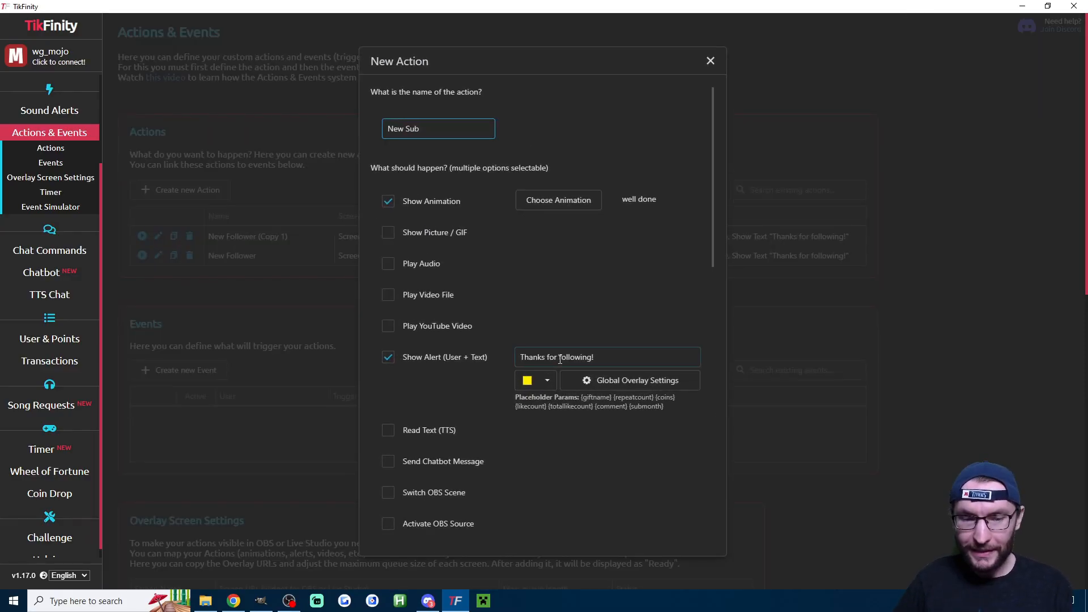
double_click(572, 357)
type("the")
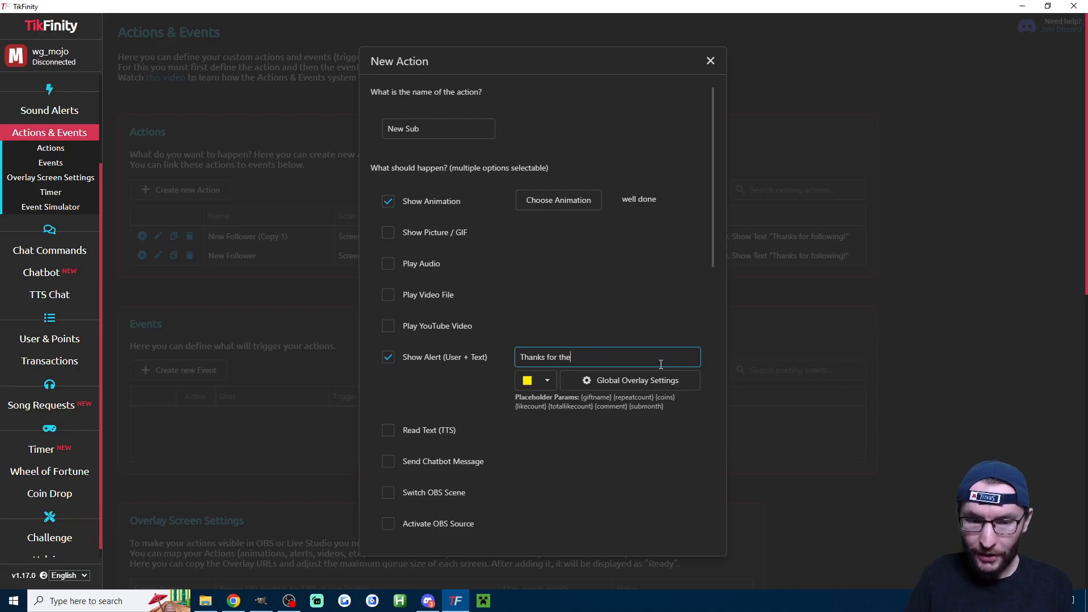
type("month s")
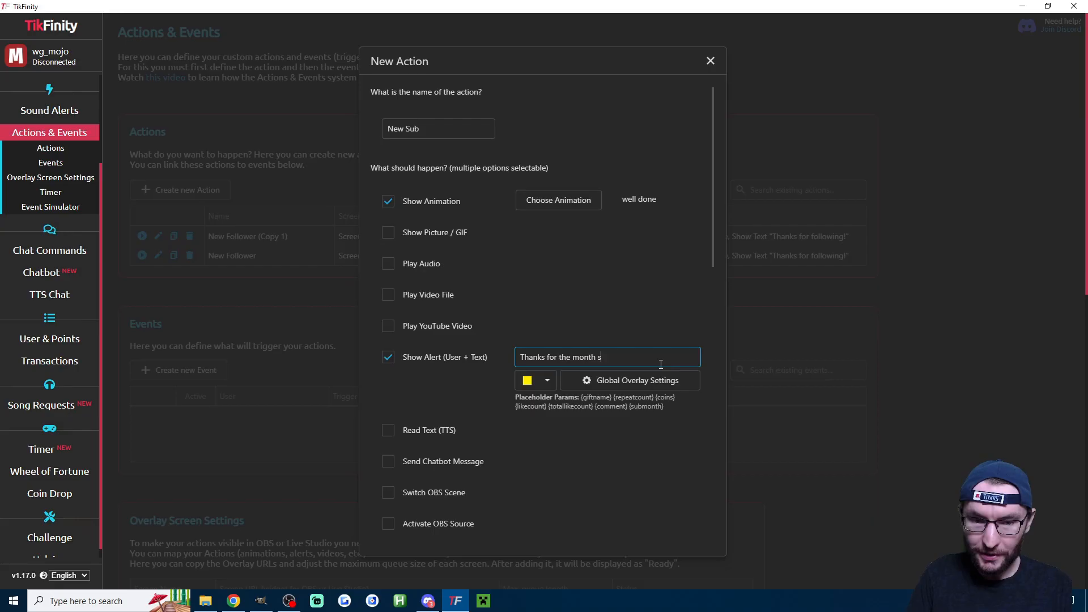
type("ubmonth}")
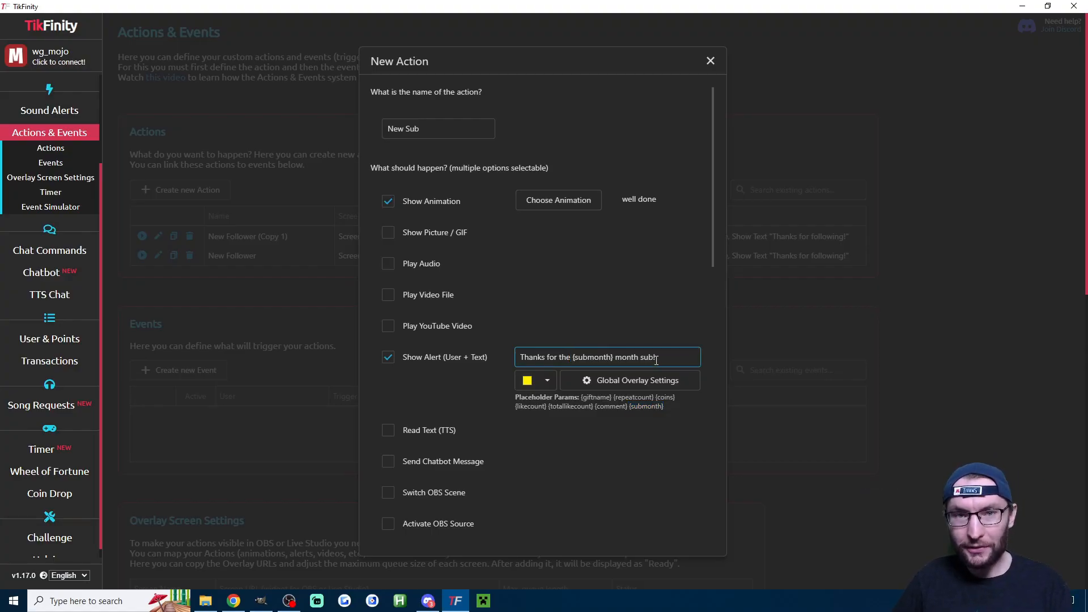
type("!")
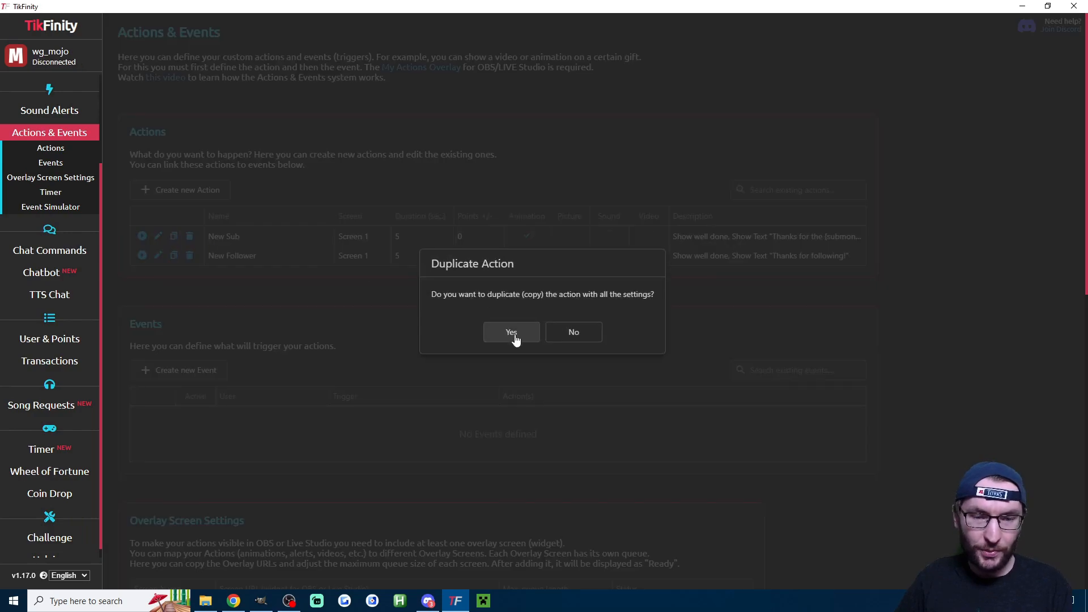
left_click(512, 332)
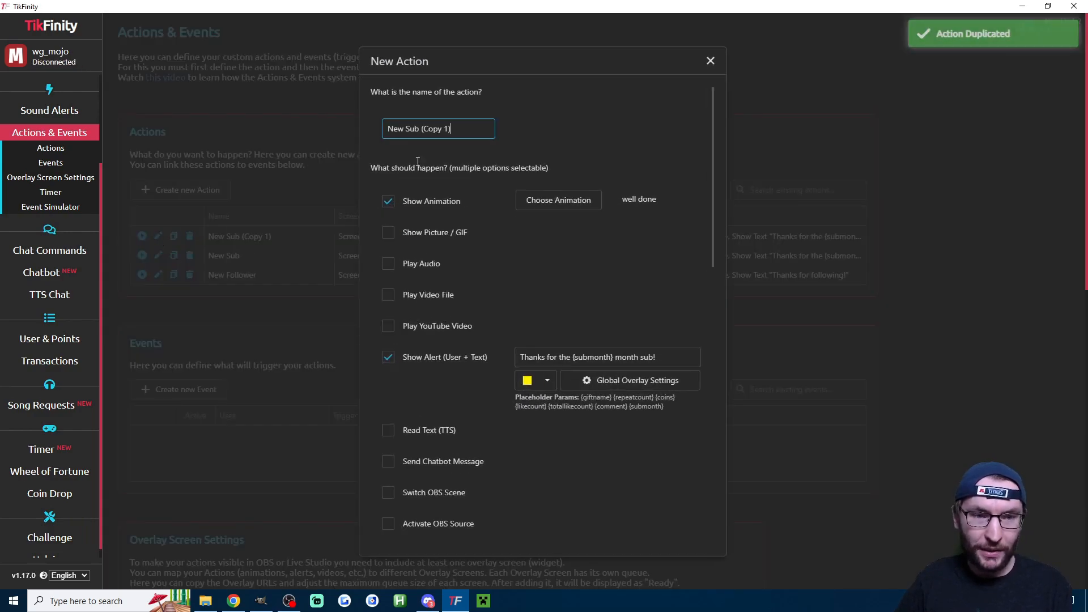
- Name the copy 'New Gift' with an alert using {repeatcount} and {giftname}, and save it
type("New Gift")
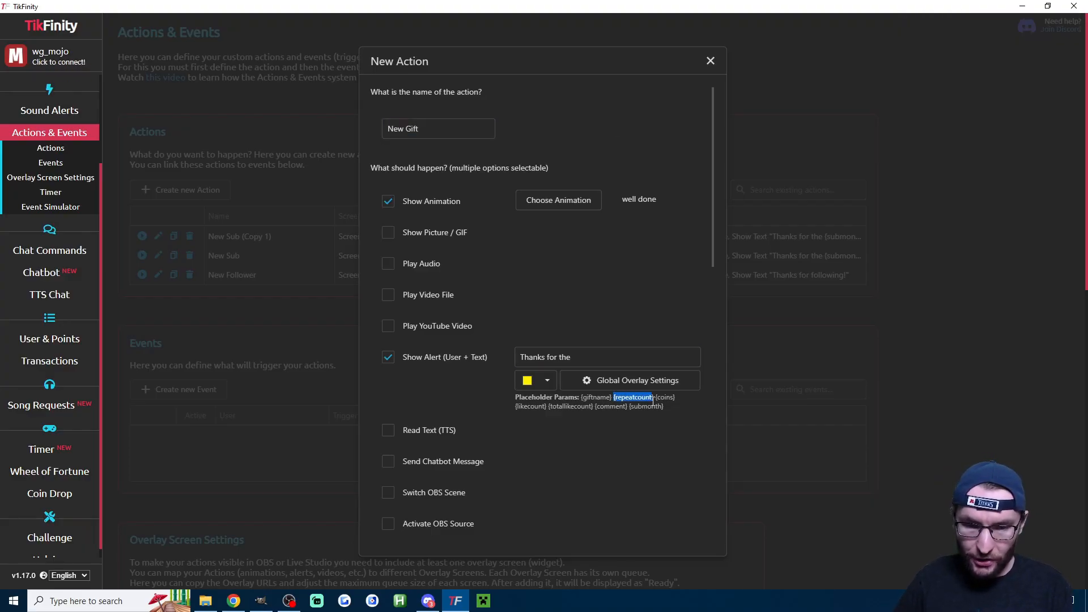
left_click(606, 357)
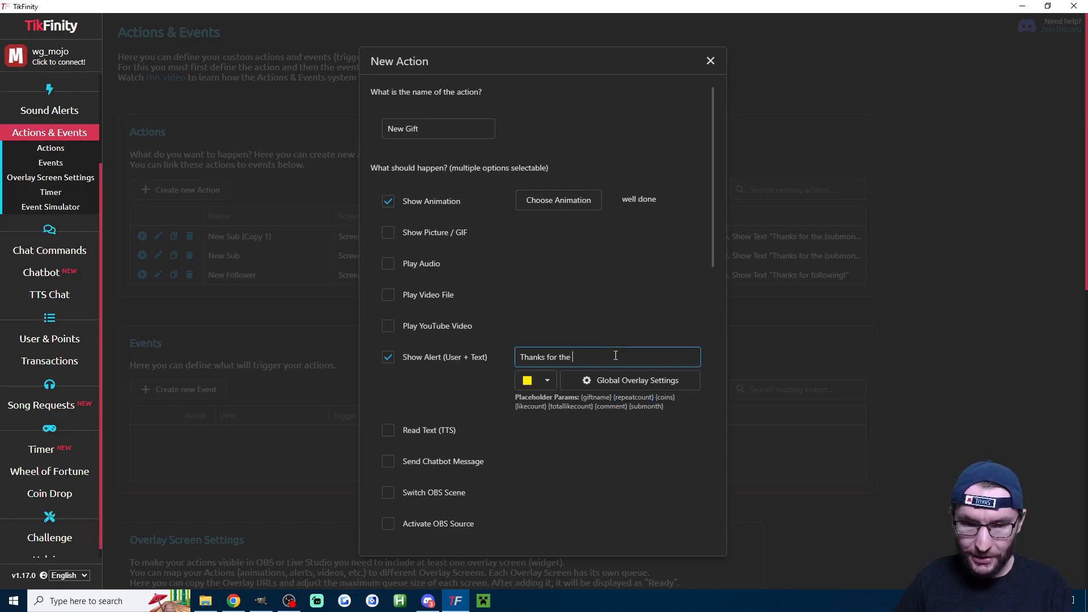
type("{repeatcount}")
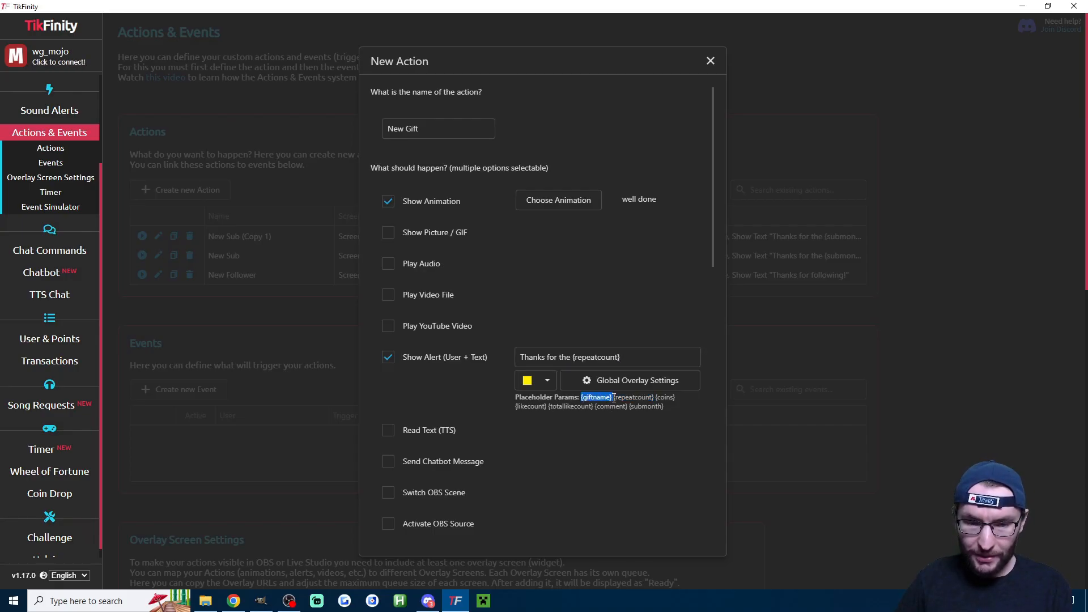
type("{giftname}")
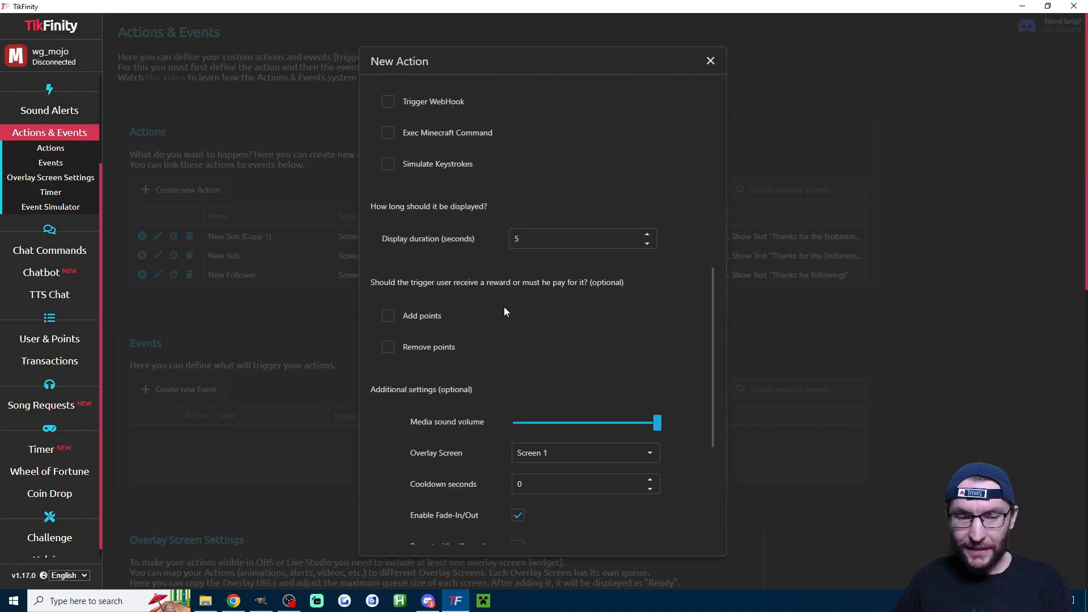
scroll("down", 3)
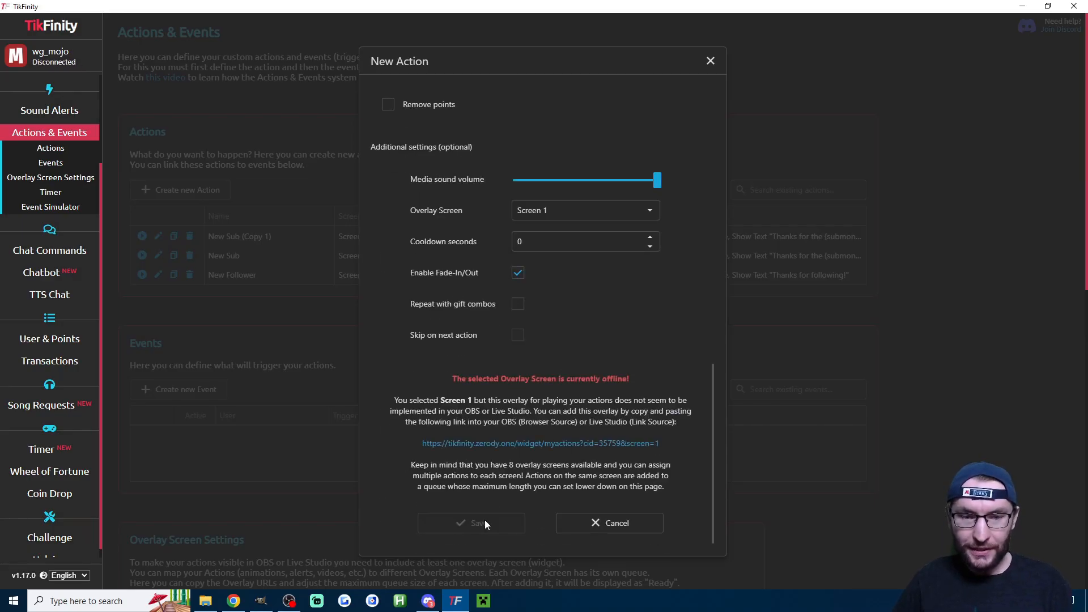
left_click(471, 523)
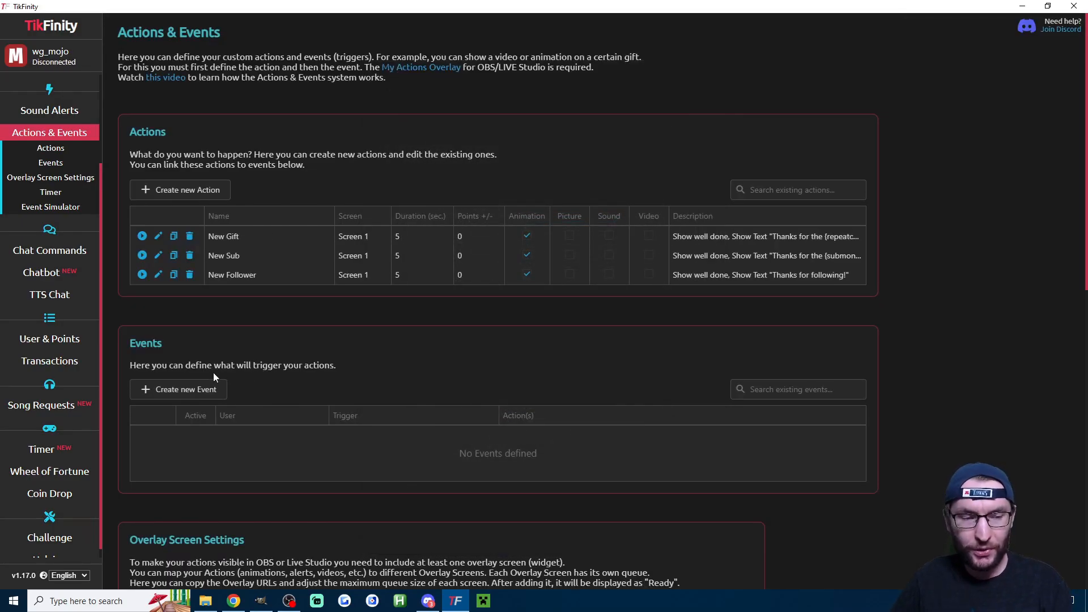
- Create an event linking Follow to the New Follower action
left_click(178, 389)
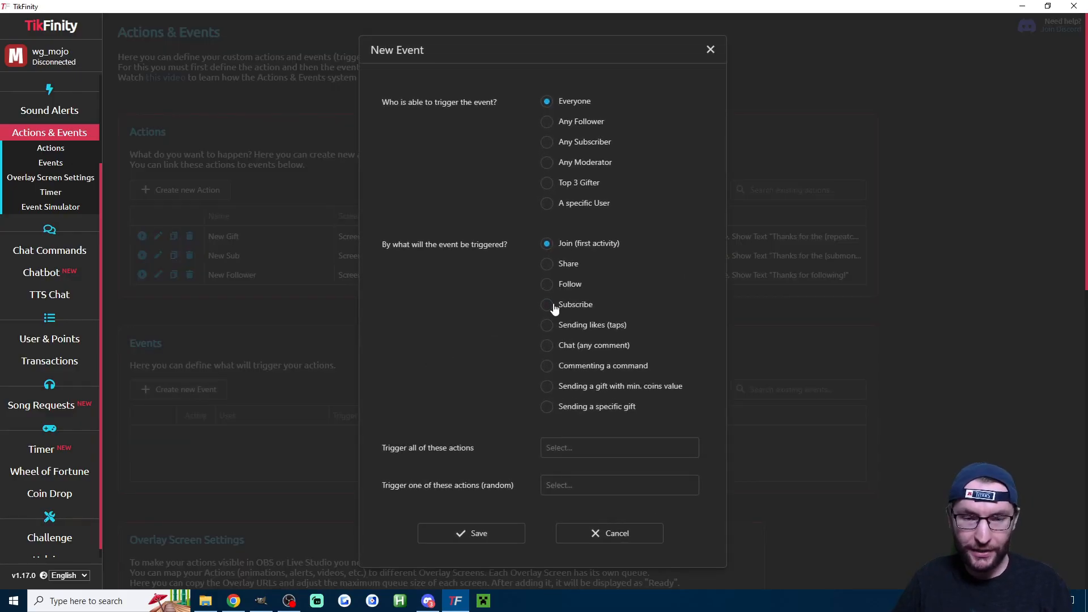
left_click(546, 284)
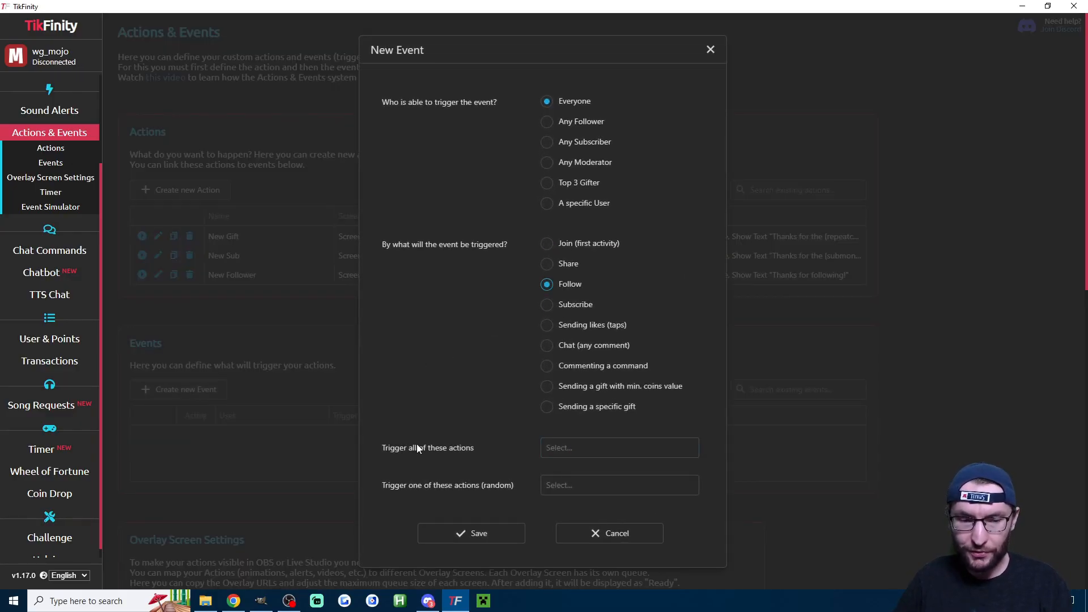
left_click(616, 447)
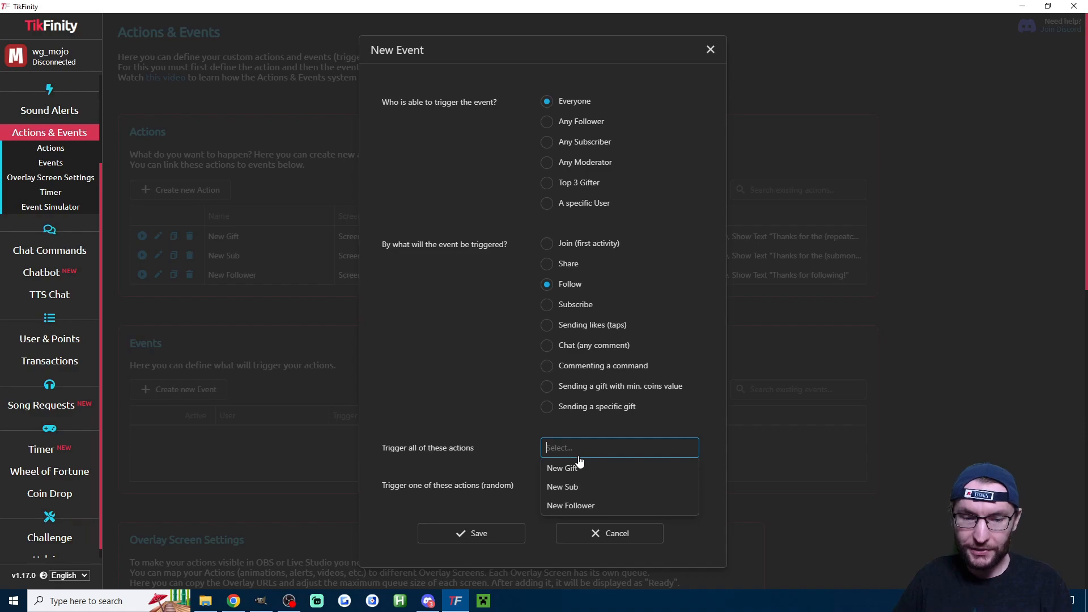
left_click(570, 505)
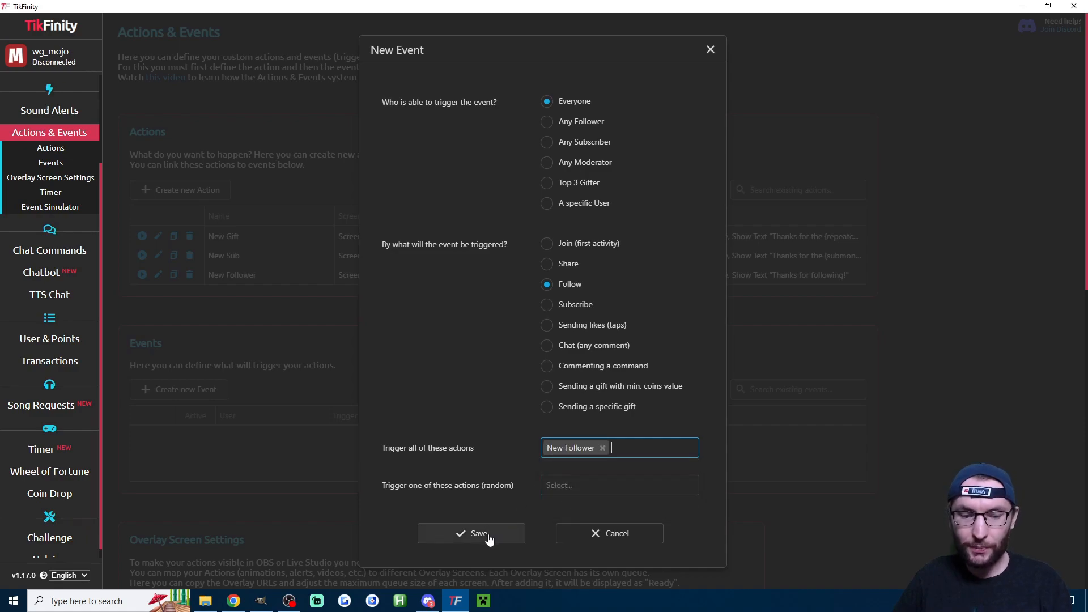
left_click(471, 533)
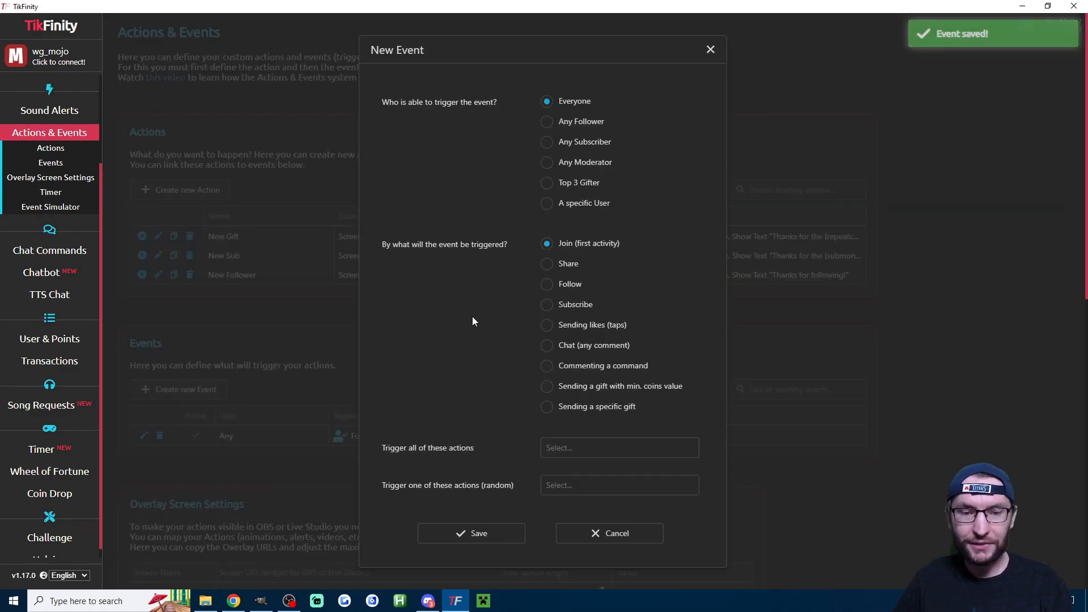
- Create a Subscribe event for New Sub, then start a minimum-coins gift event
left_click(546, 304)
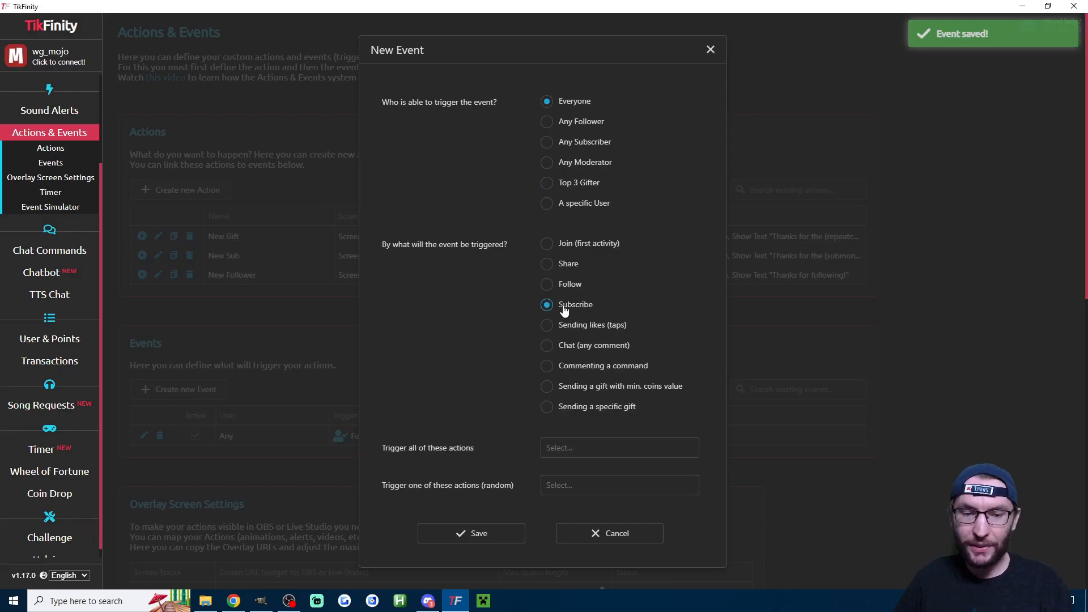
left_click(470, 532)
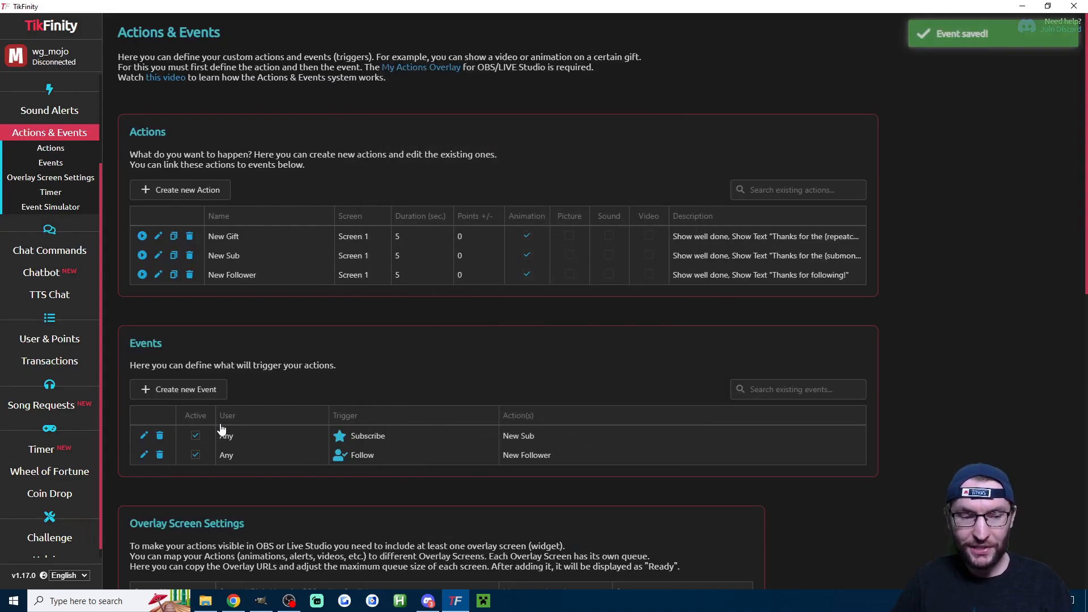
left_click(178, 389)
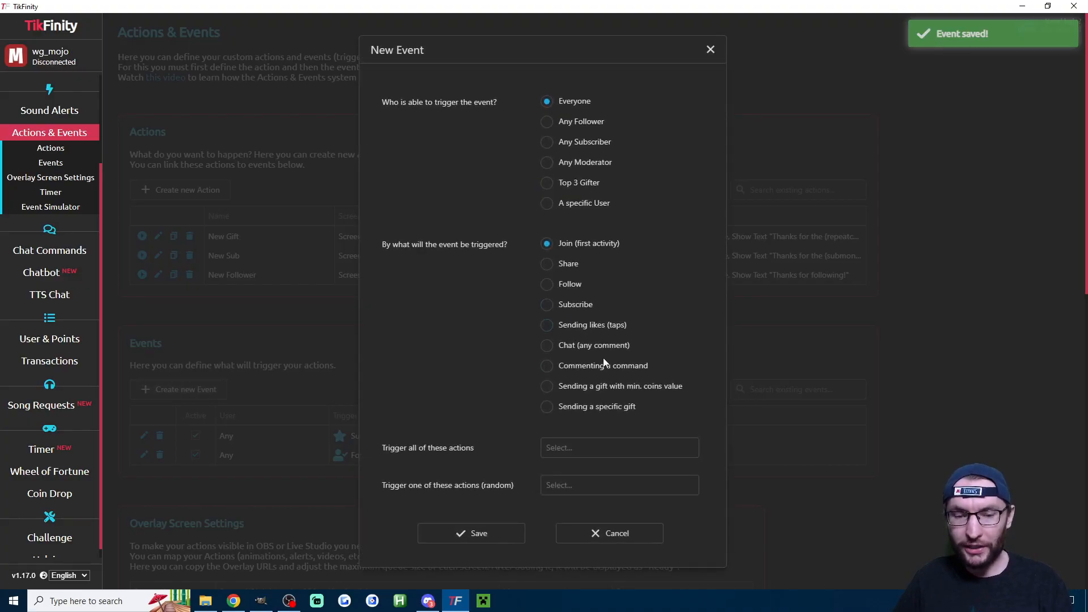
left_click(547, 385)
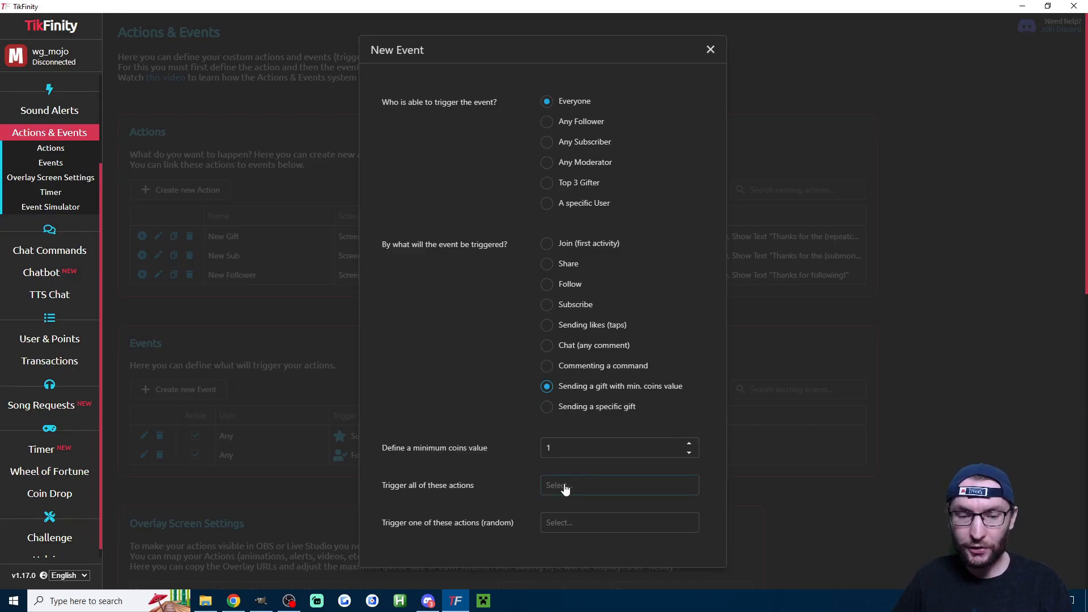
left_click(563, 485)
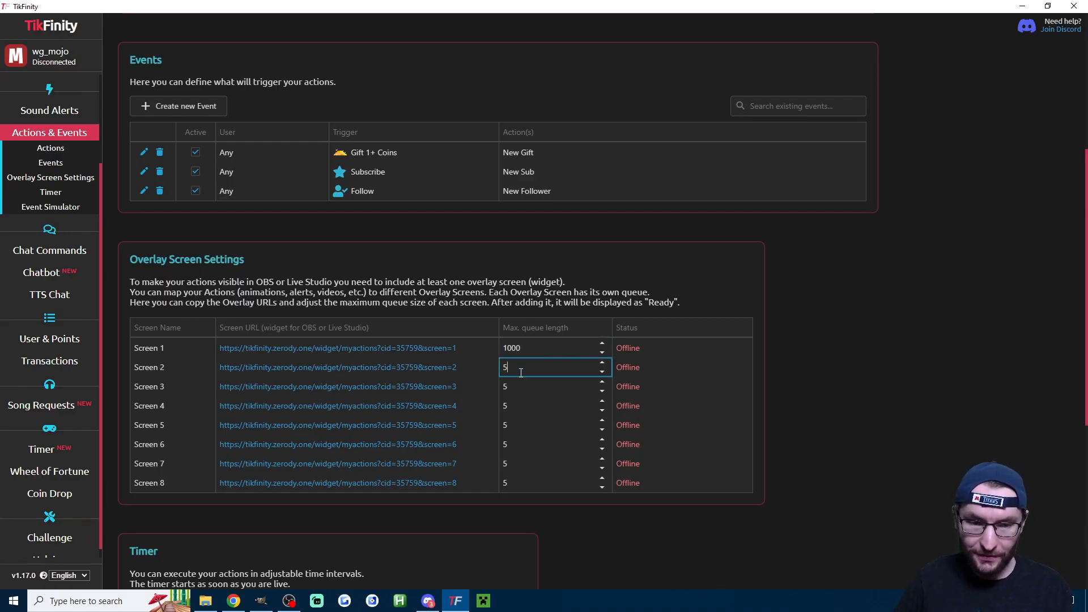
- Set Screen 1's max queue length to 1000 and copy its overlay URL
left_click(551, 348)
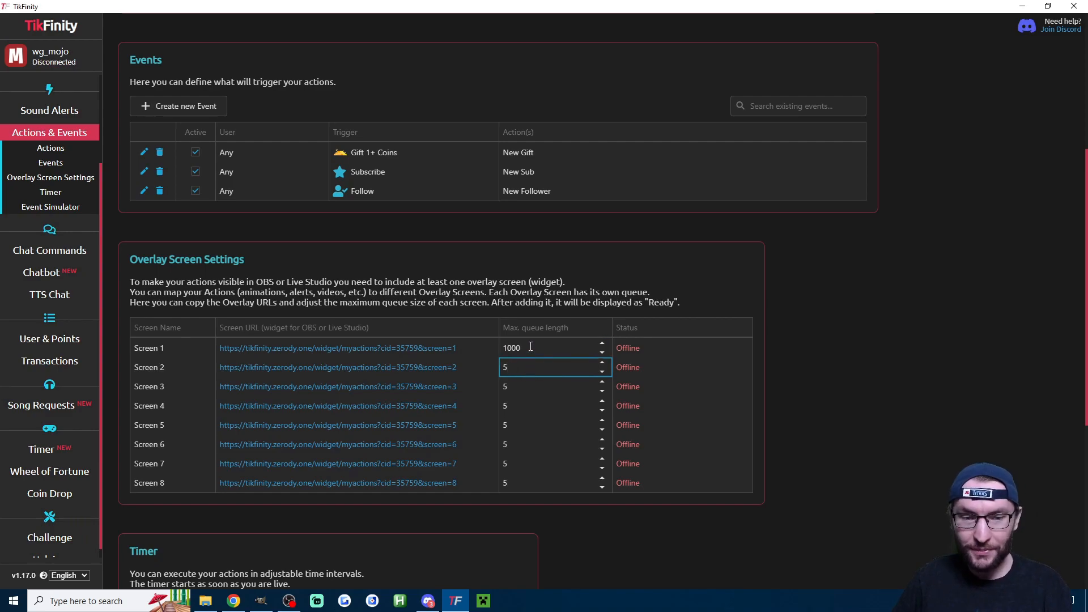
mouse_move(521, 344)
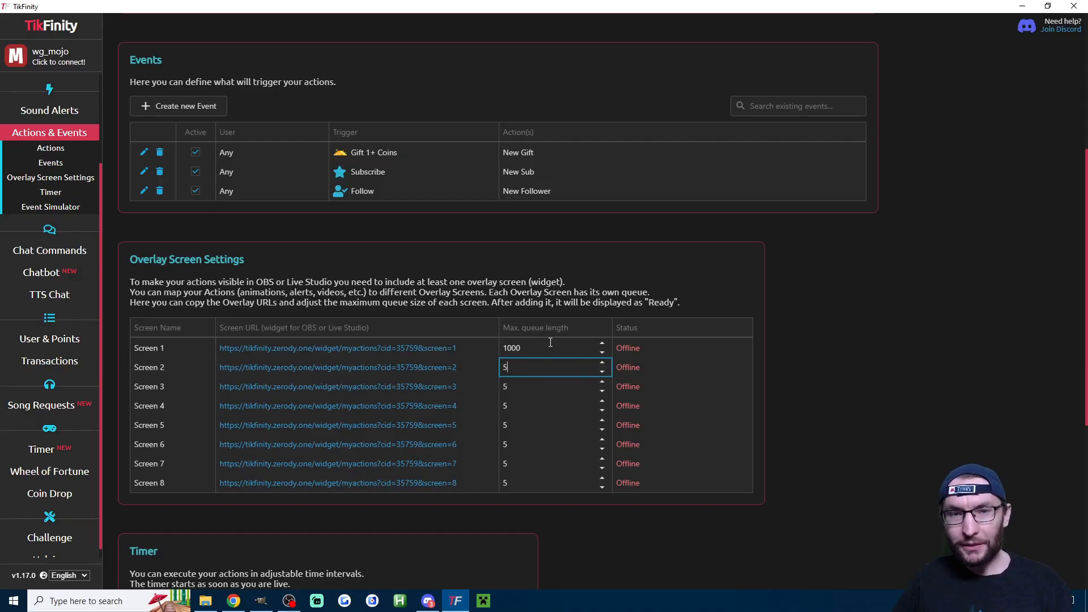
mouse_move(562, 338)
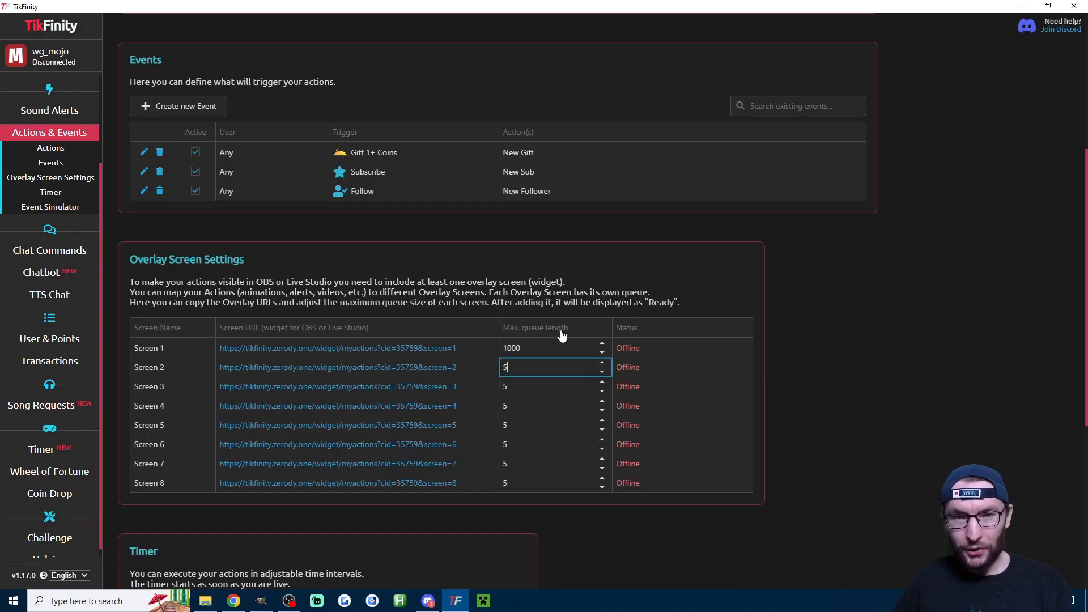
left_click(488, 303)
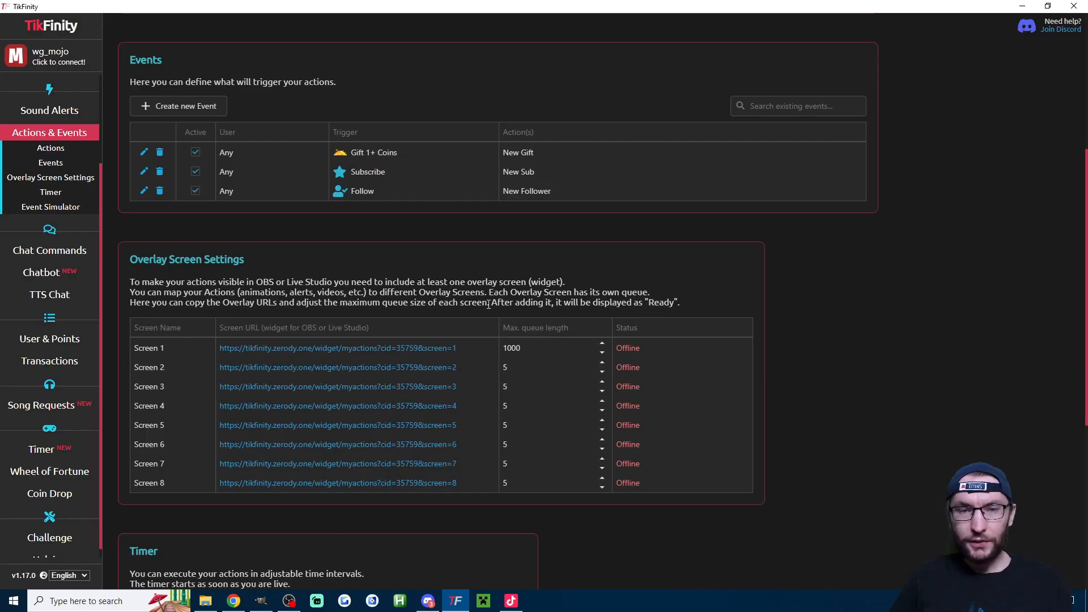
left_click(338, 347)
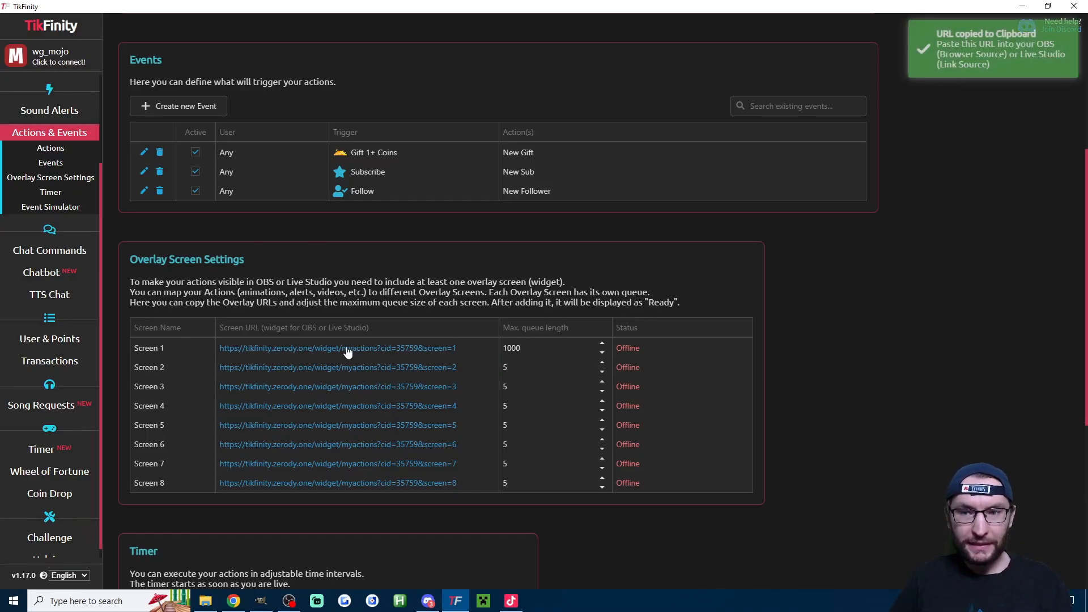
- In LIVE Studio, add a Link source with the TikFinity Screen 1 overlay URL
left_click(510, 600)
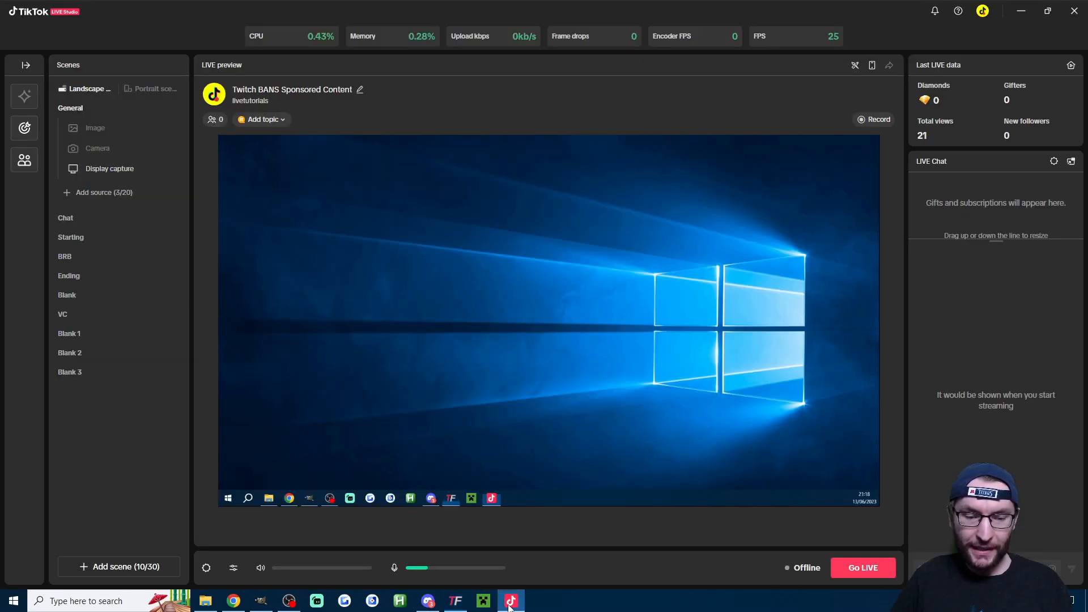
mouse_move(142, 149)
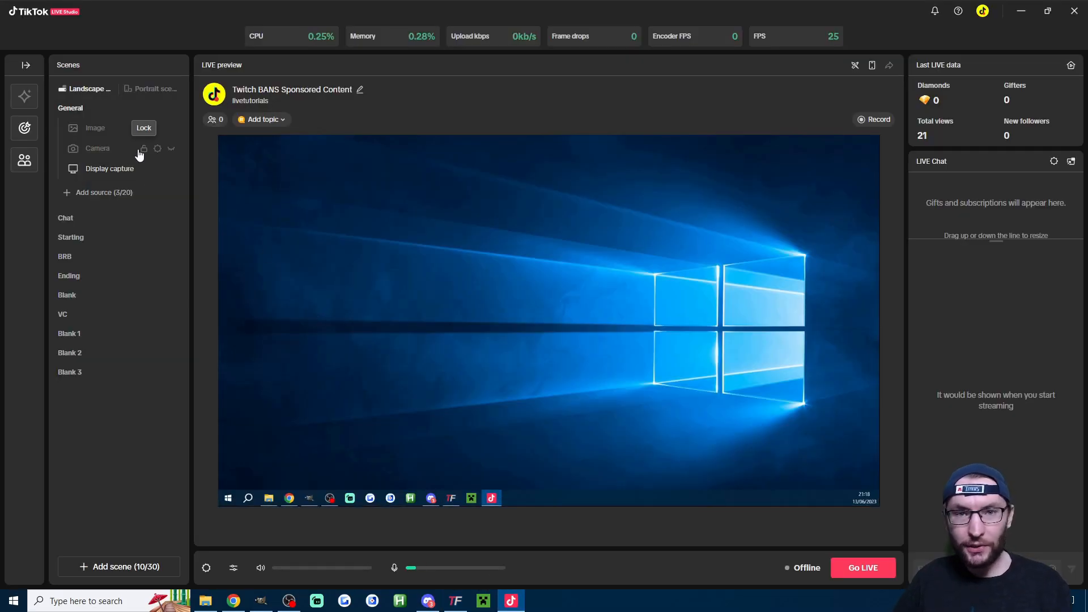
left_click(103, 192)
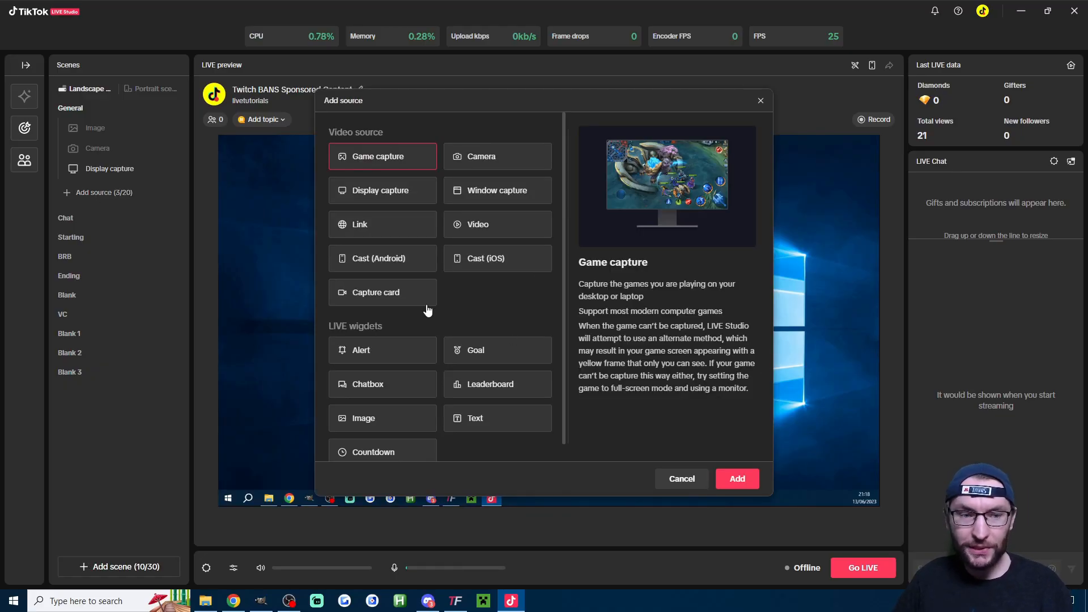
left_click(381, 223)
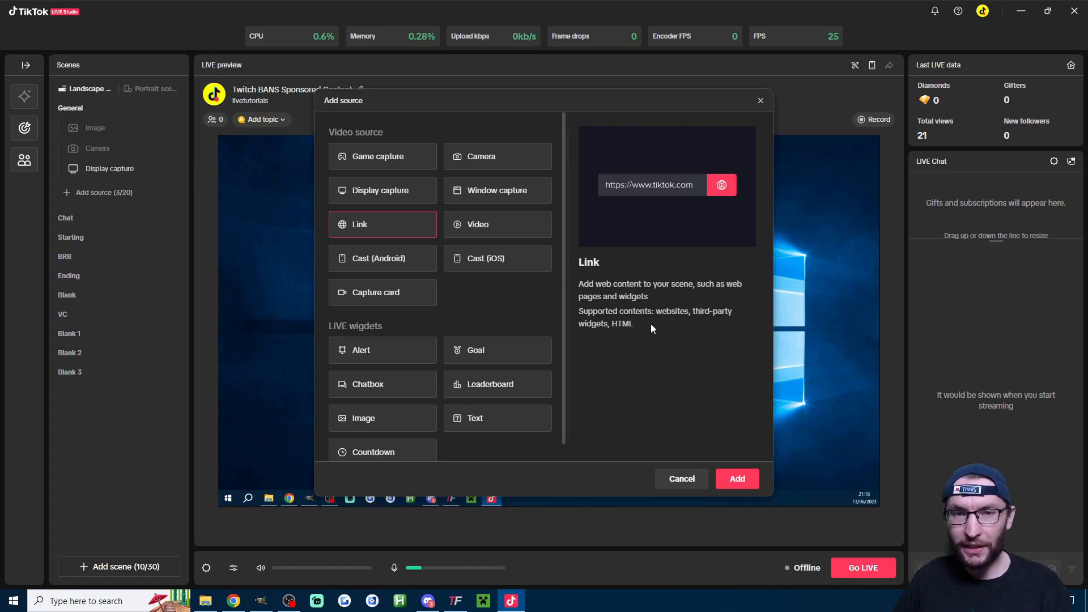
left_click(737, 478)
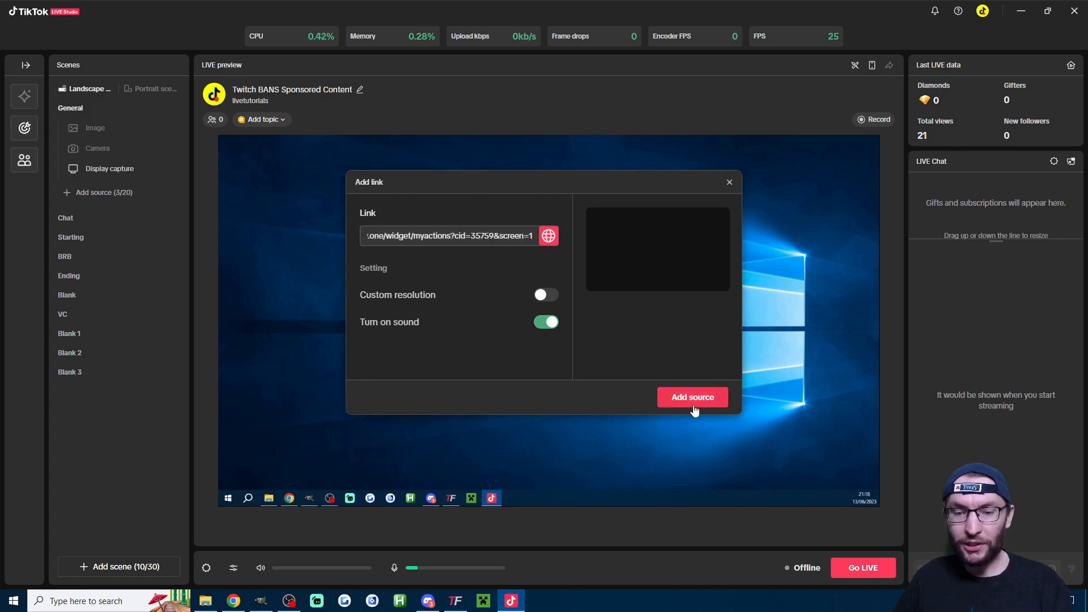
left_click(691, 397)
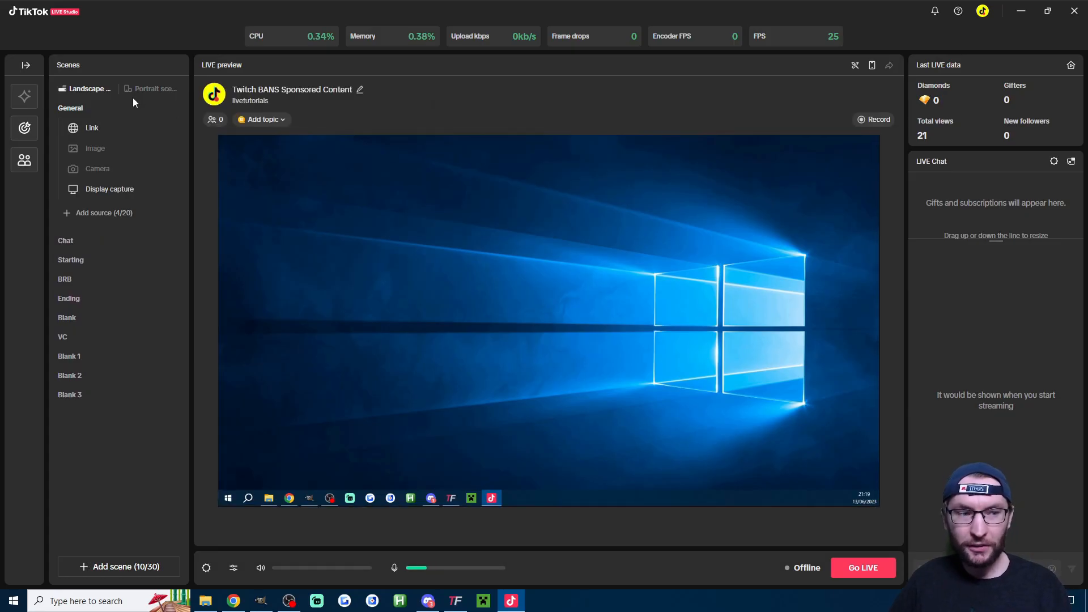
mouse_move(92, 128)
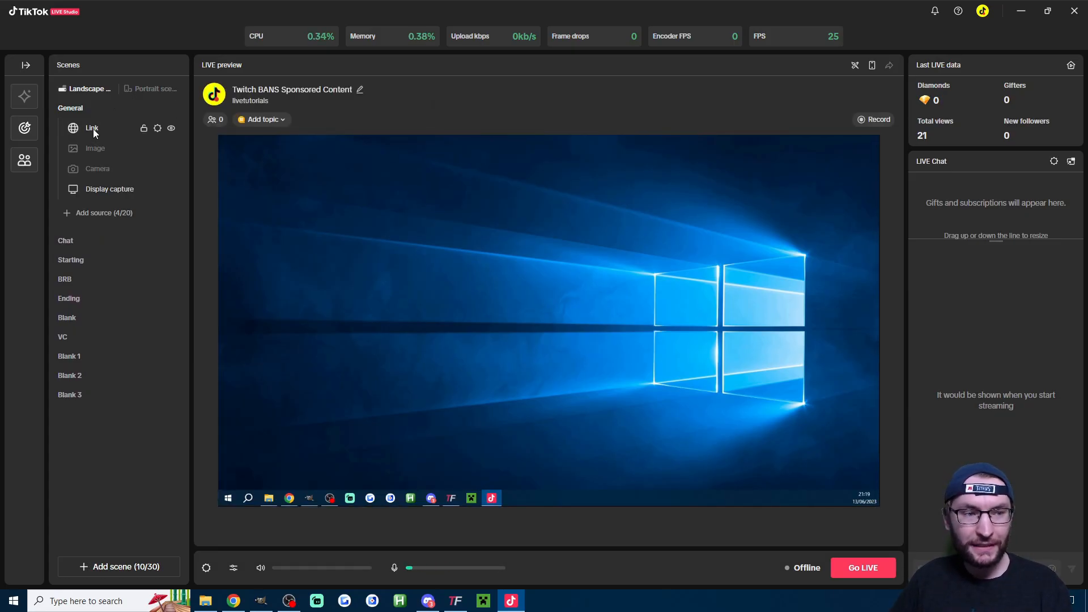
- Rename the new Link source to 'TikFinity Alerts'
left_click(91, 128)
type("Tik")
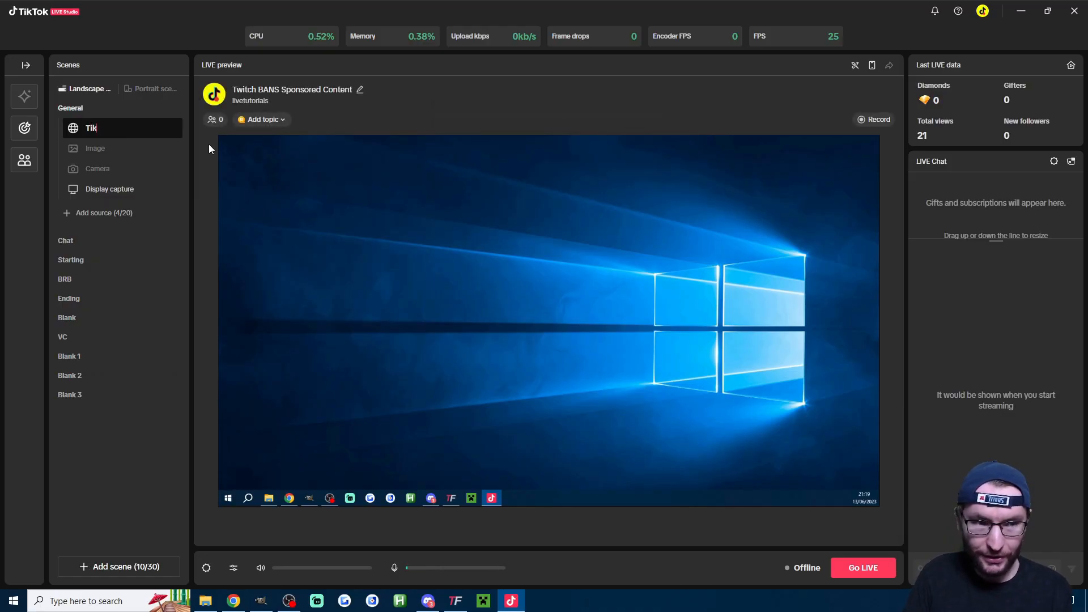
left_click(109, 128)
type("Finity Alerts")
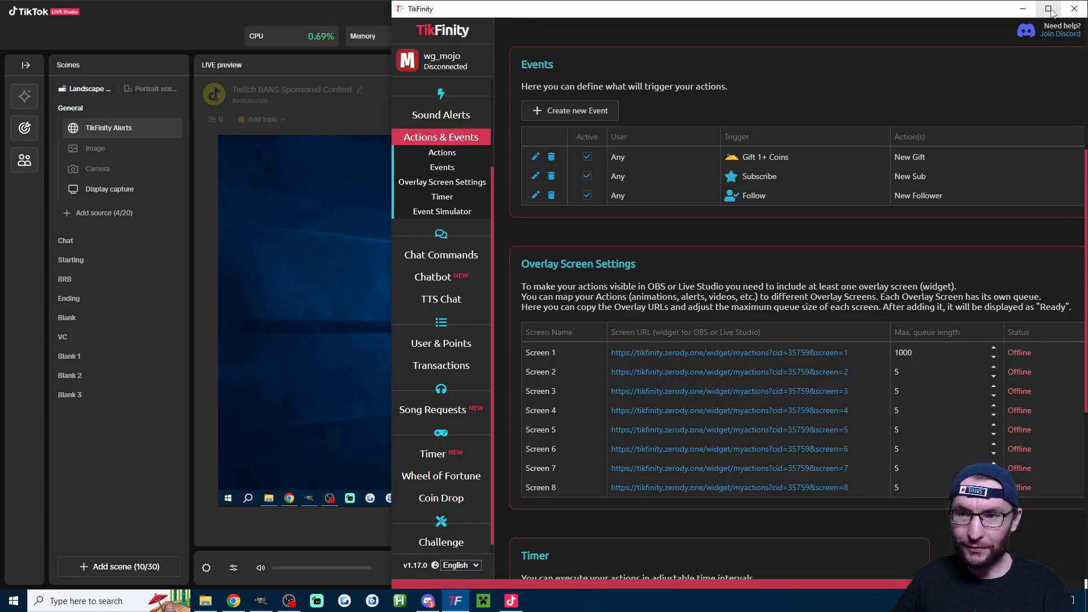
- Maximize TikFinity and simulate a follow and a subscribe so the 'Thanks for the 1 month sub!' alert appears
left_click(1048, 7)
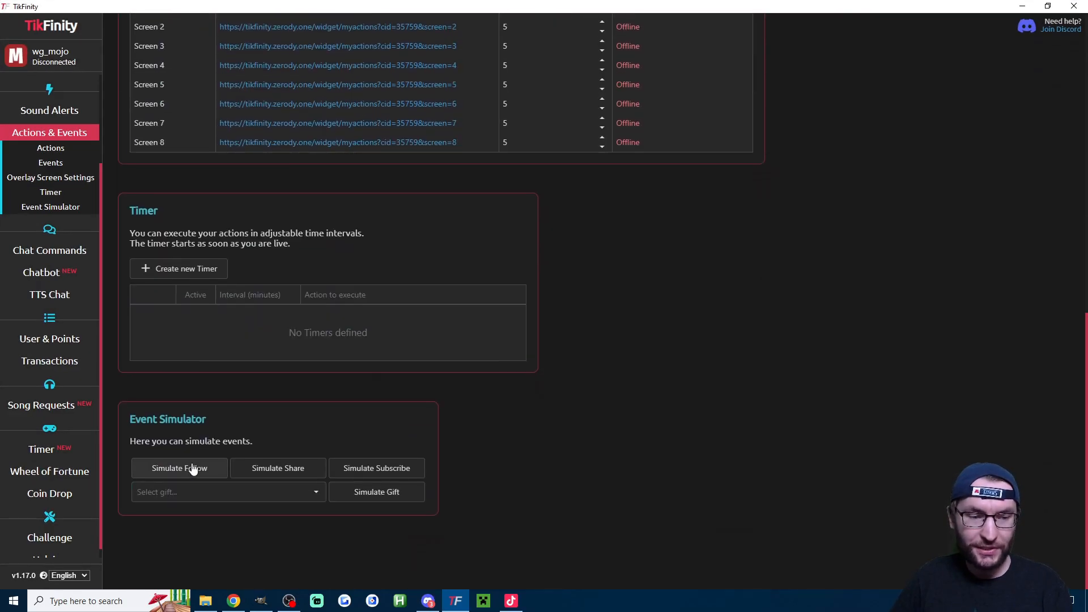
left_click(227, 491)
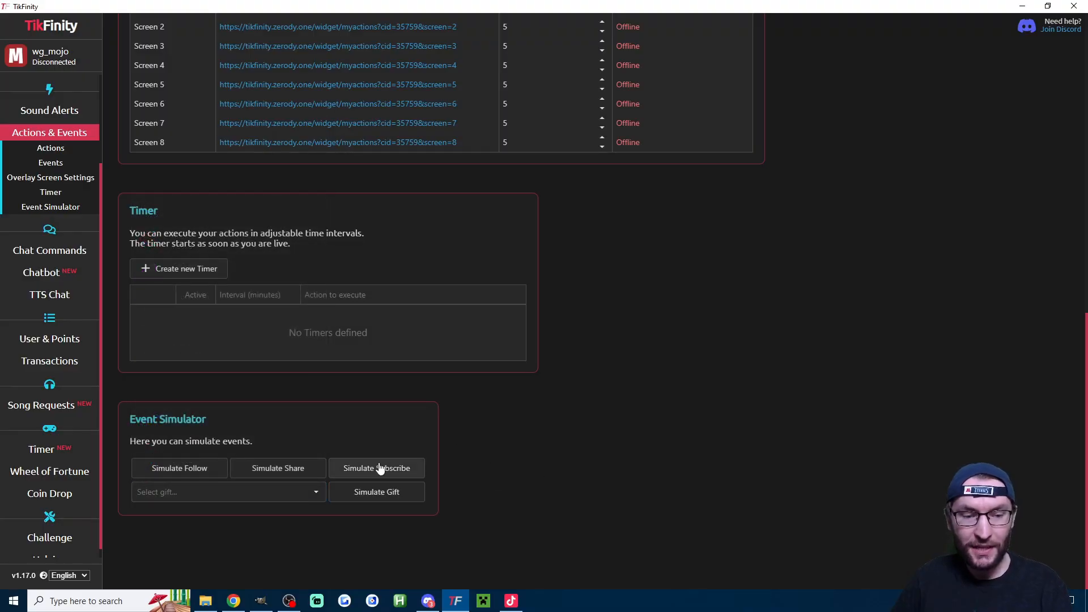
left_click(511, 600)
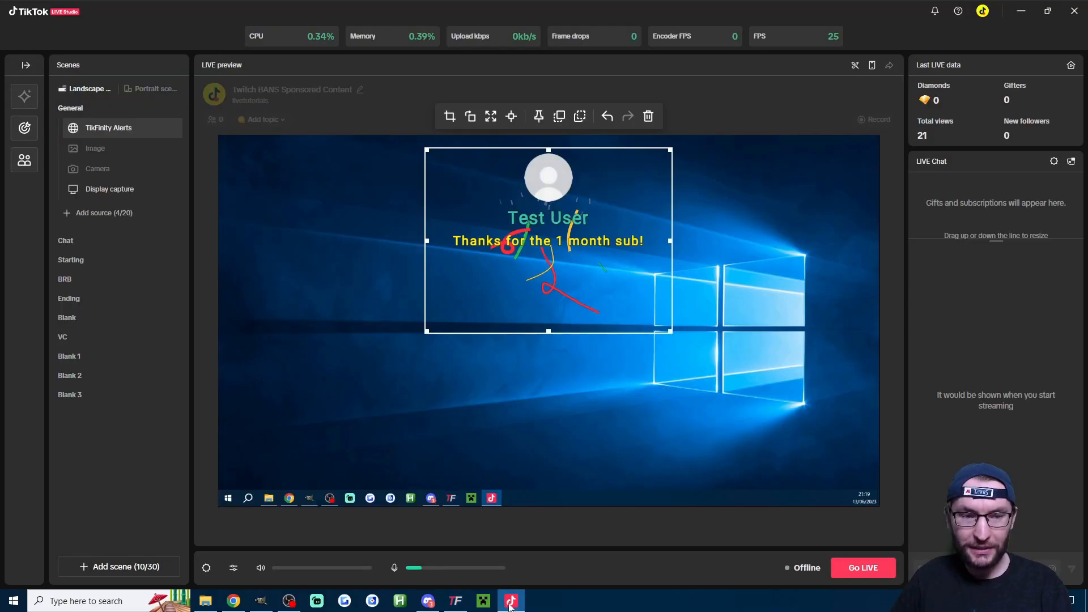